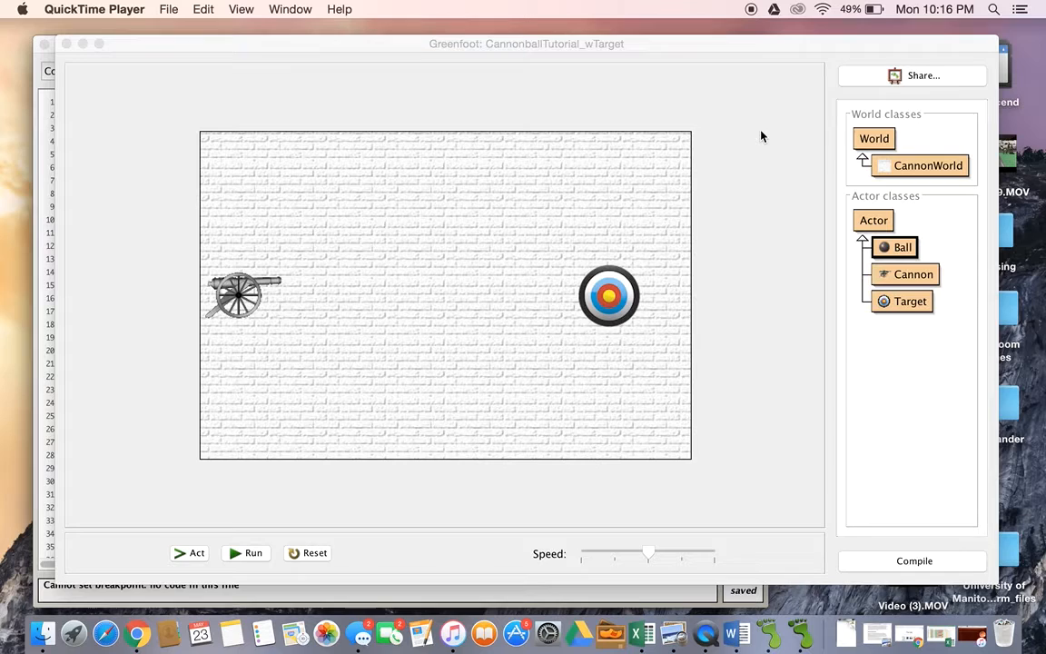
mouse_move(978, 326)
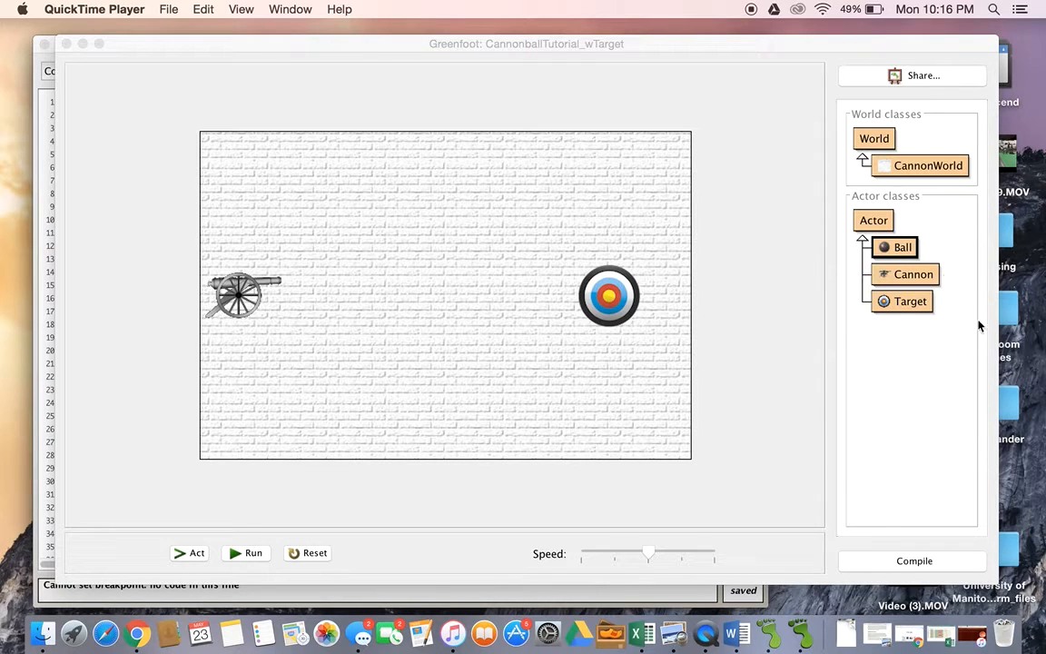
mouse_move(907, 319)
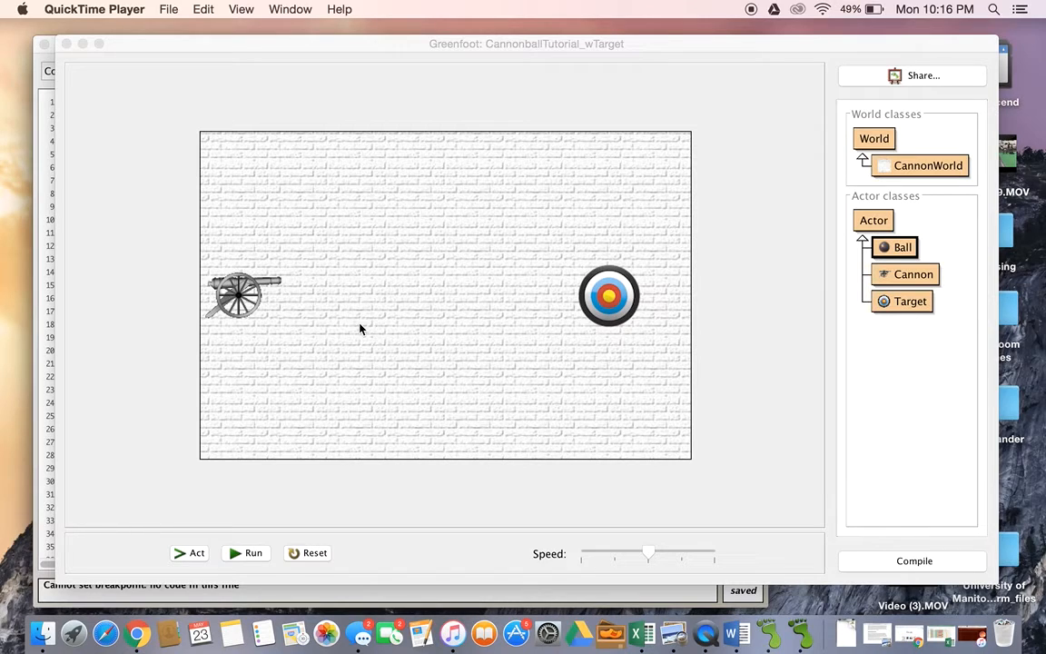
mouse_move(383, 322)
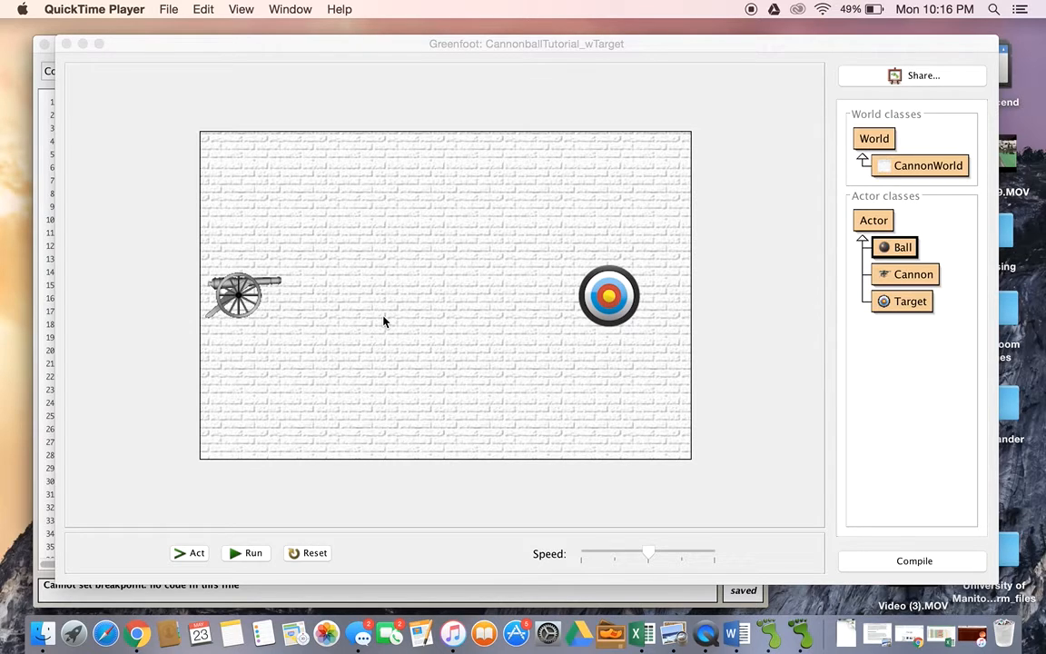
mouse_move(761, 320)
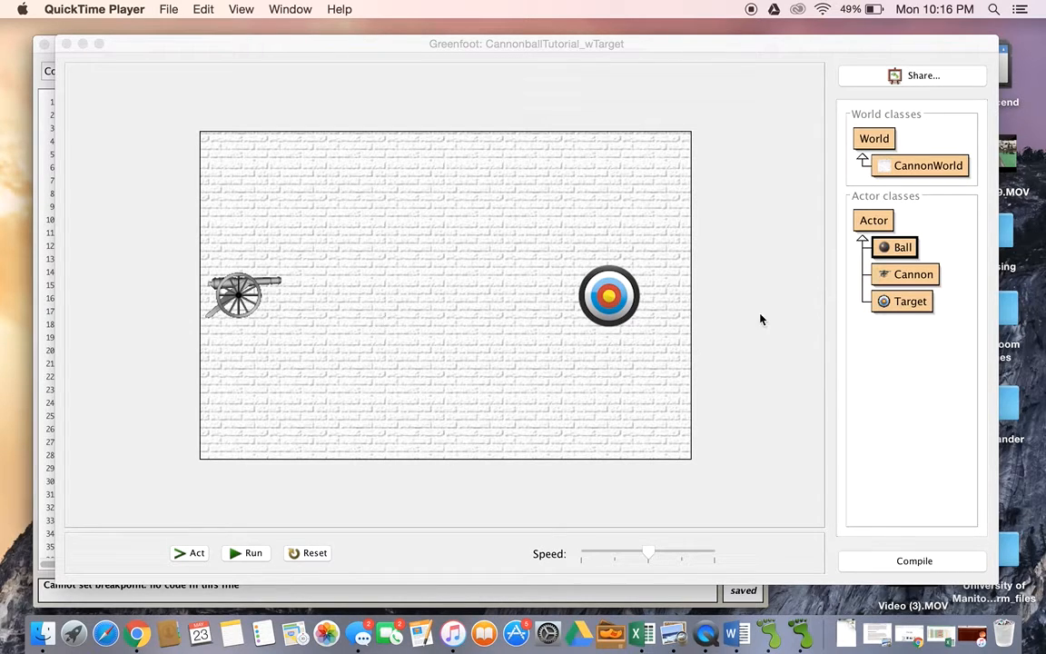
mouse_move(245, 552)
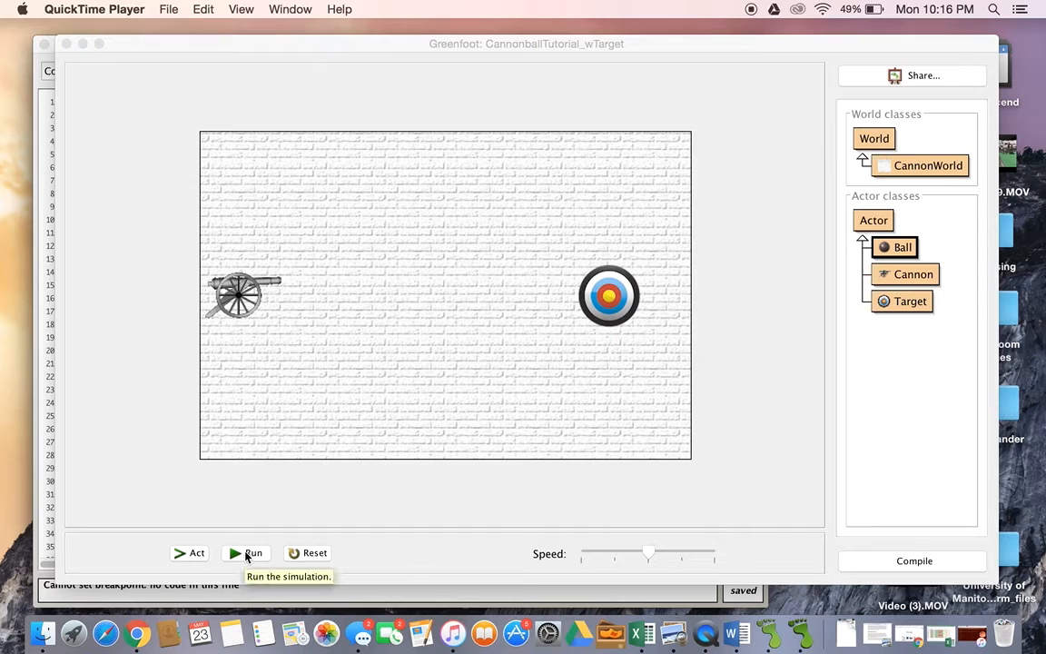
- Run the cannonball scenario until the ball hits the target, then pause it
click(245, 552)
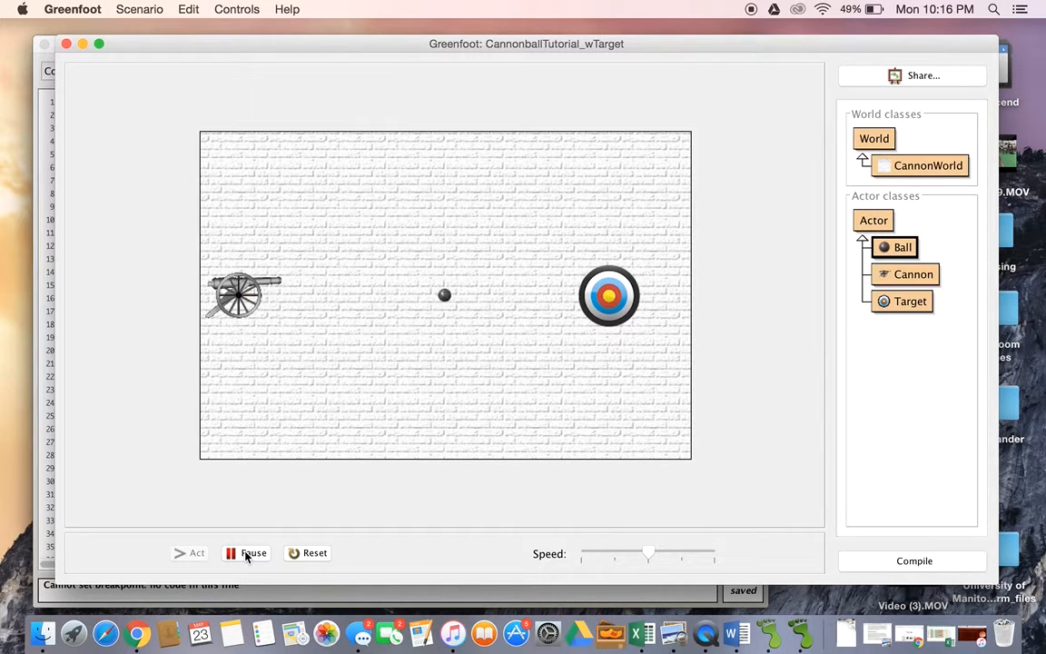
click(245, 552)
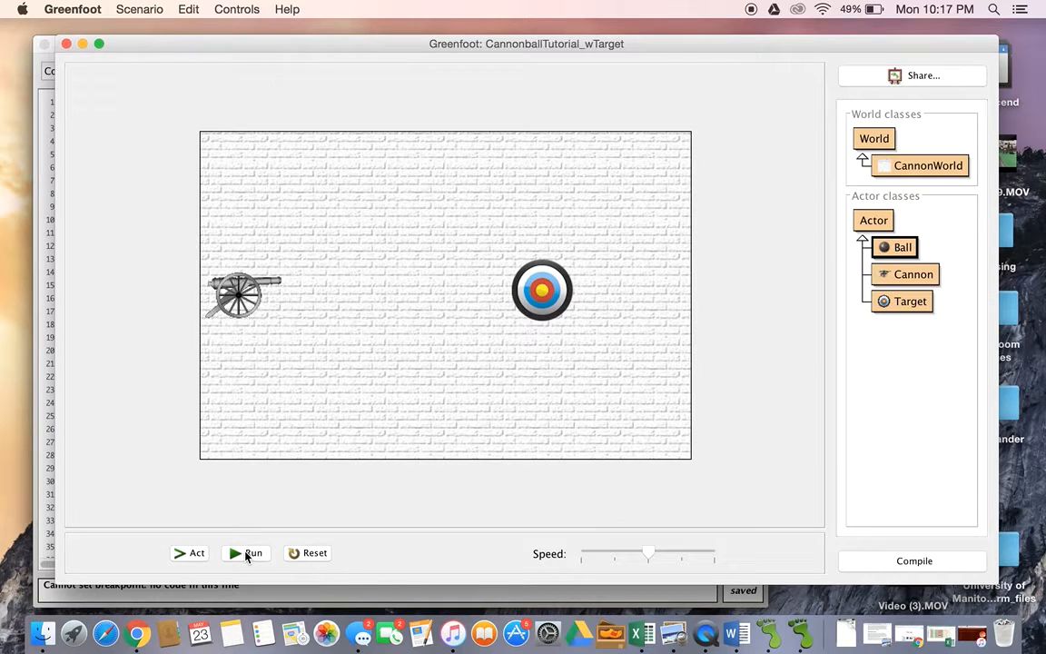
mouse_move(788, 617)
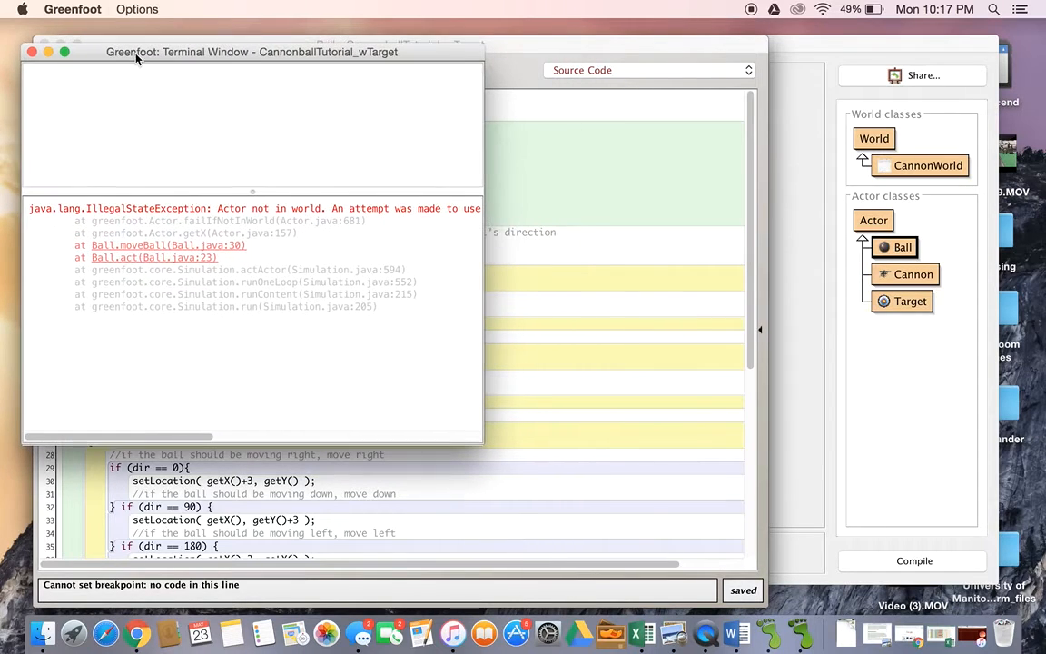
- Move the Terminal Window aside to reveal the Ball editor with line 29 flagged
drag(172, 436, 223, 435)
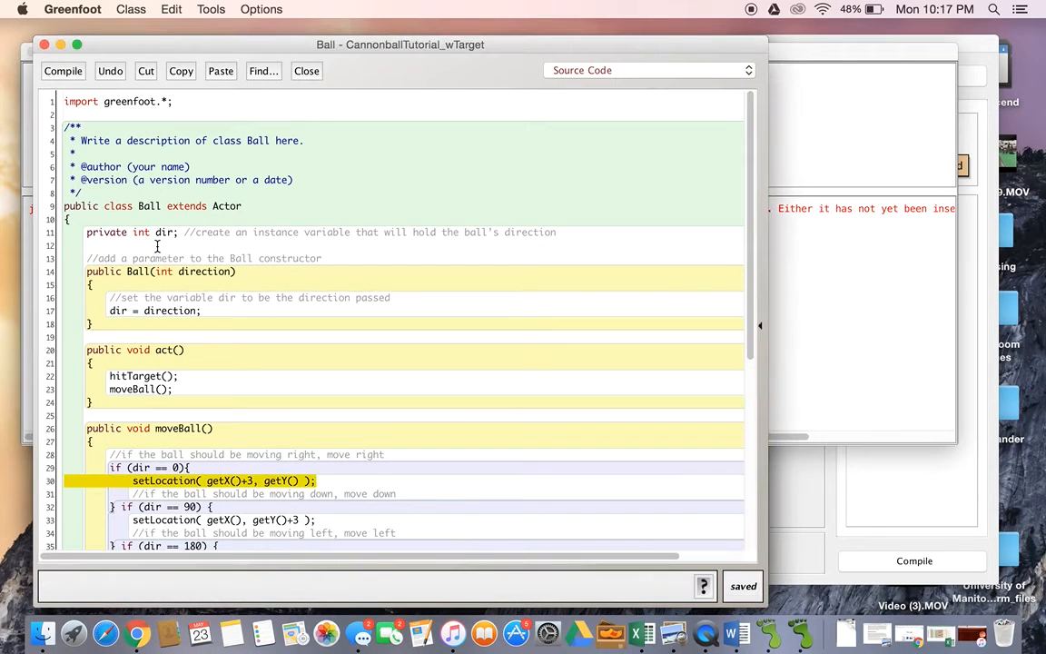
scroll(down, 3)
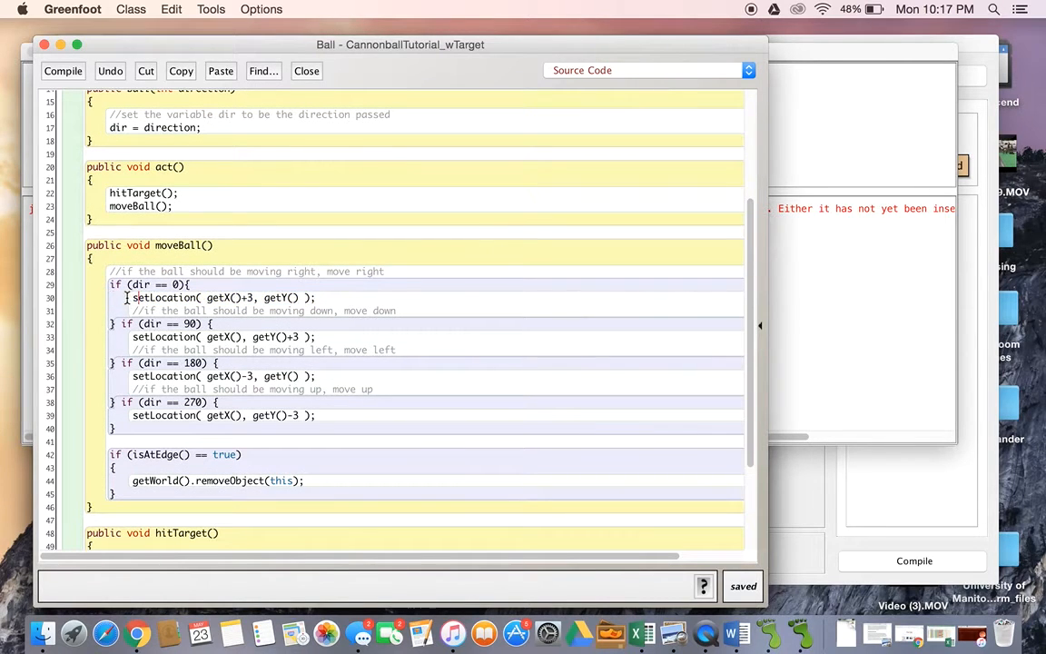
triple_click(218, 298)
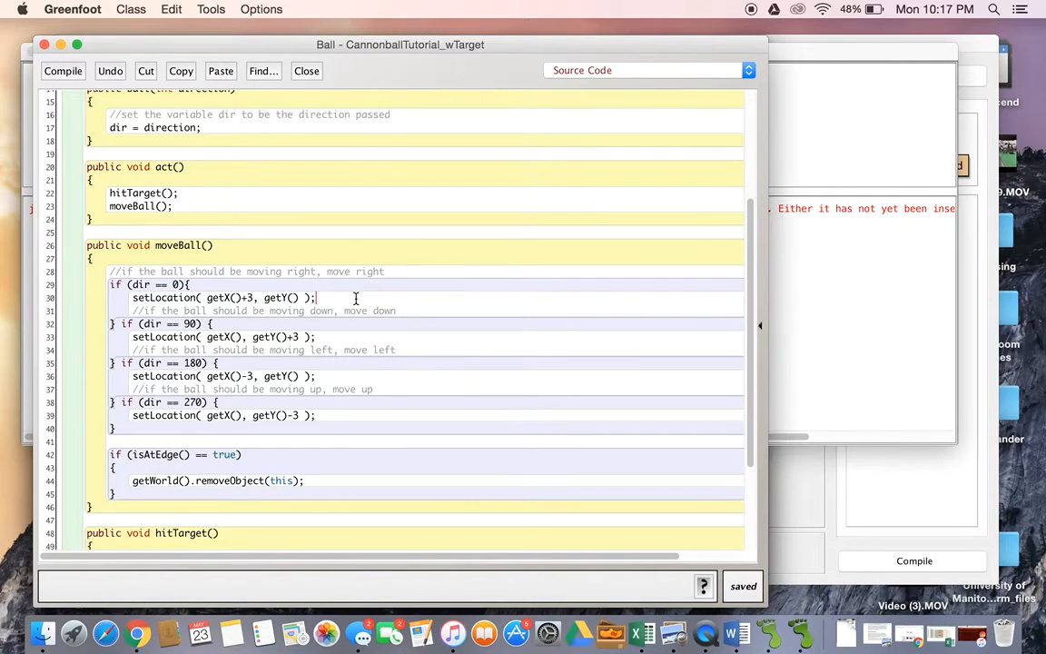
scroll(up, 3)
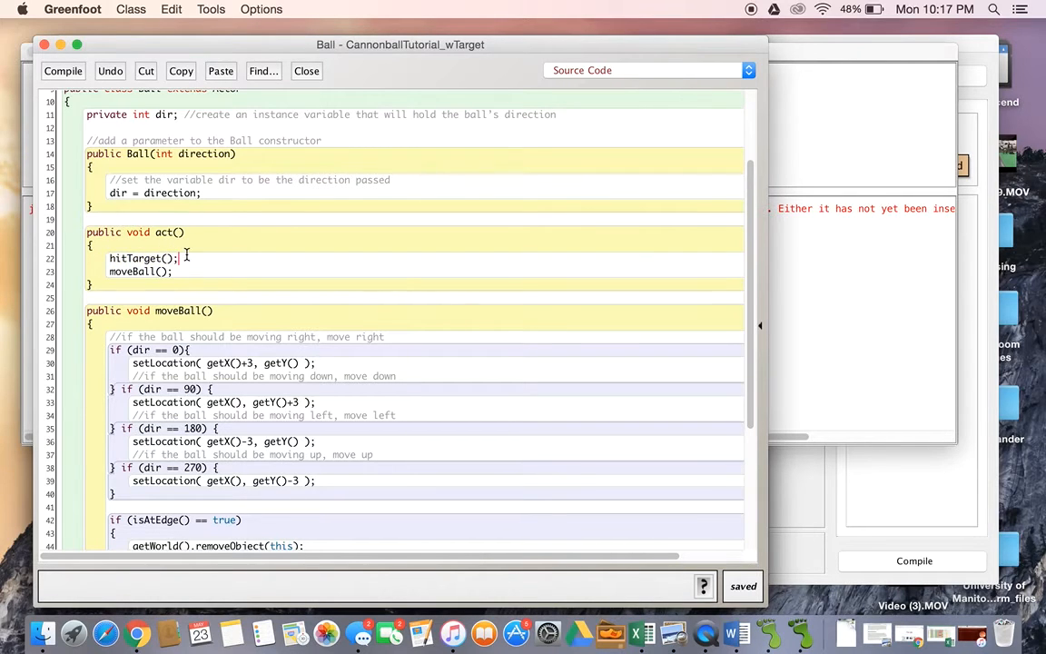
scroll(down, 3)
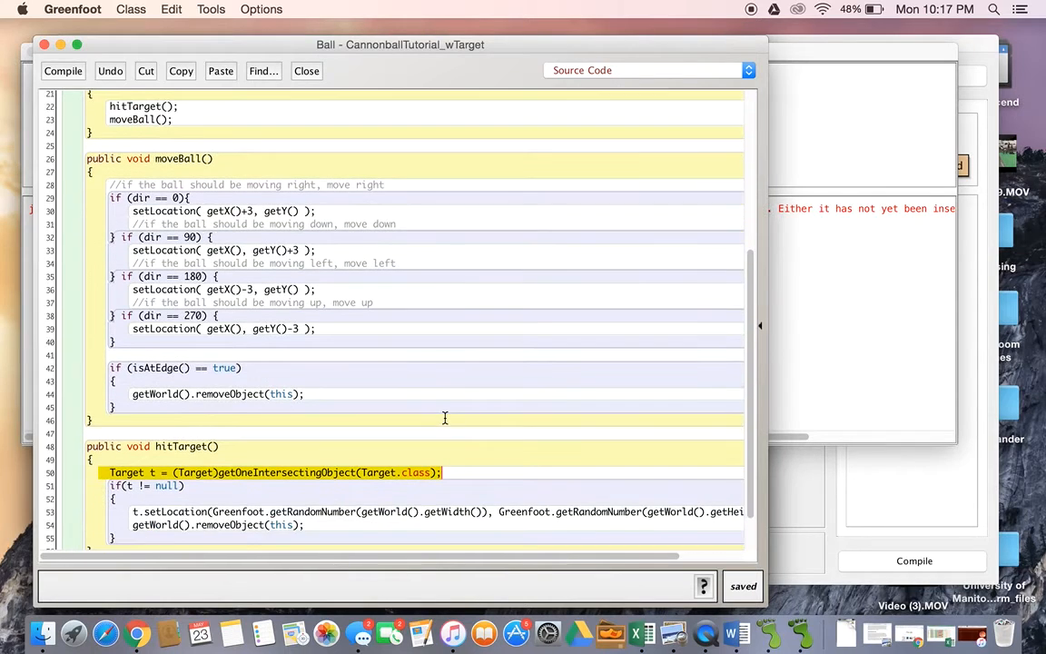
scroll(down, 3)
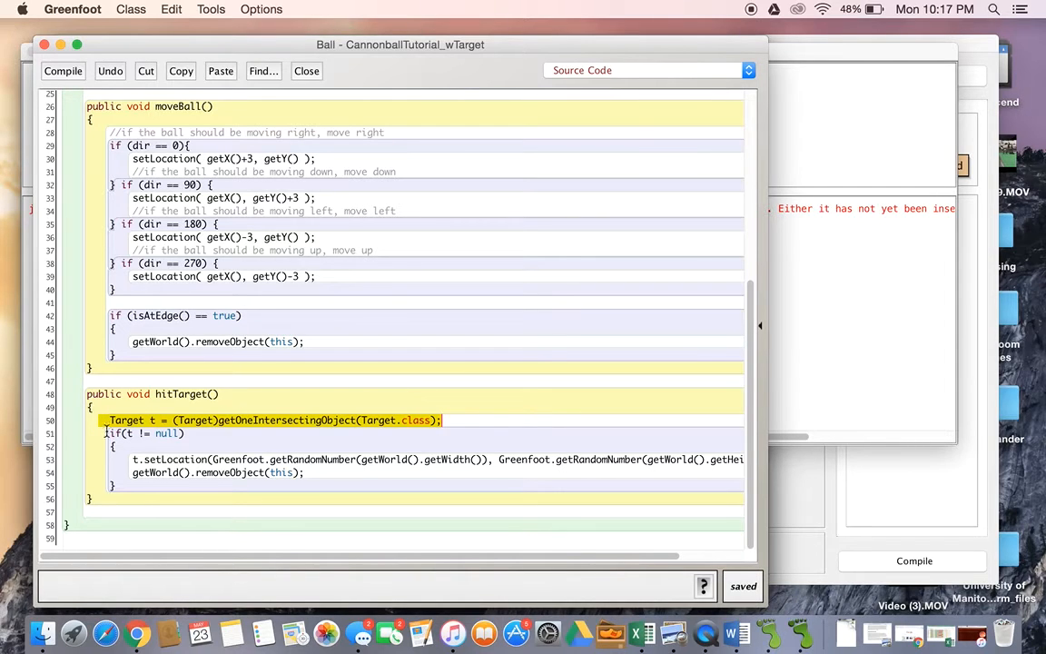
click(134, 454)
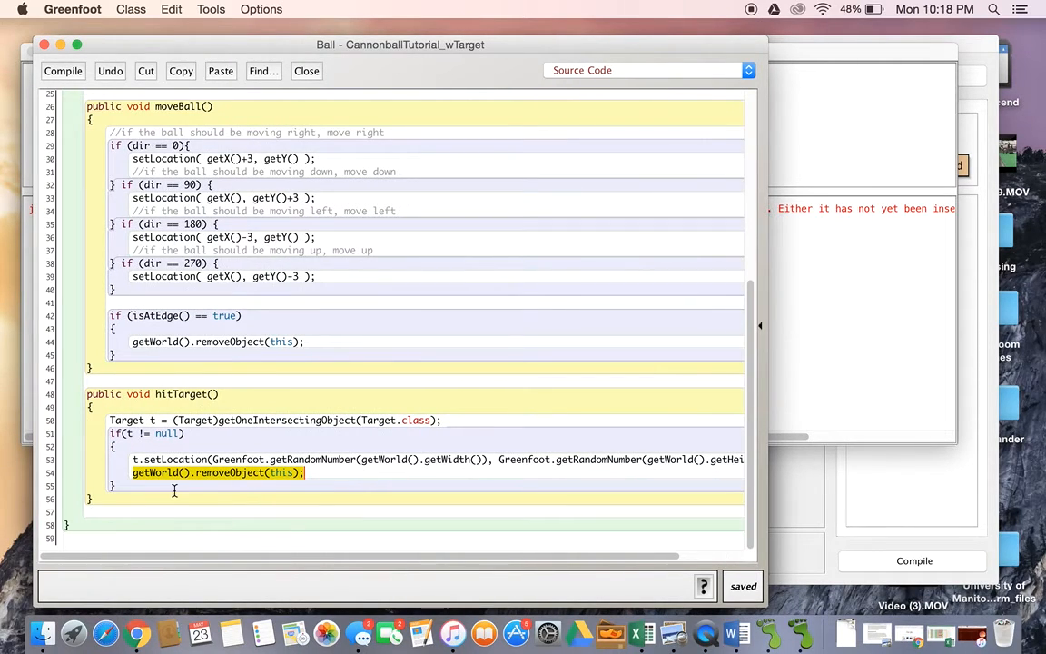
scroll(up, 3)
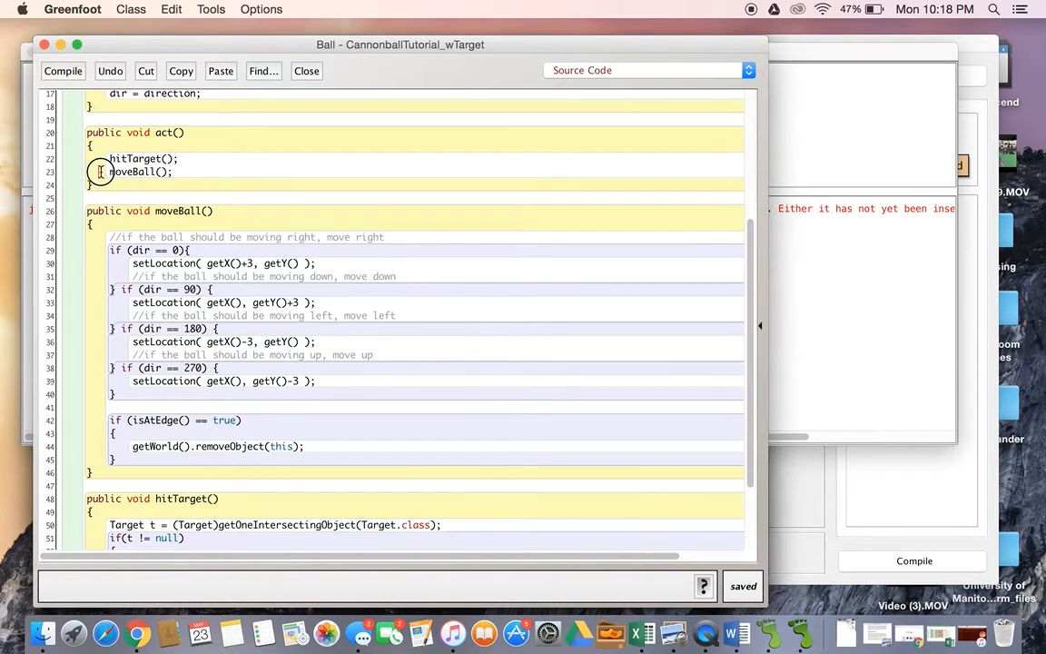
- Move the moveBall(); call above hitTarget(); in act() and compile the Ball class
click(174, 170)
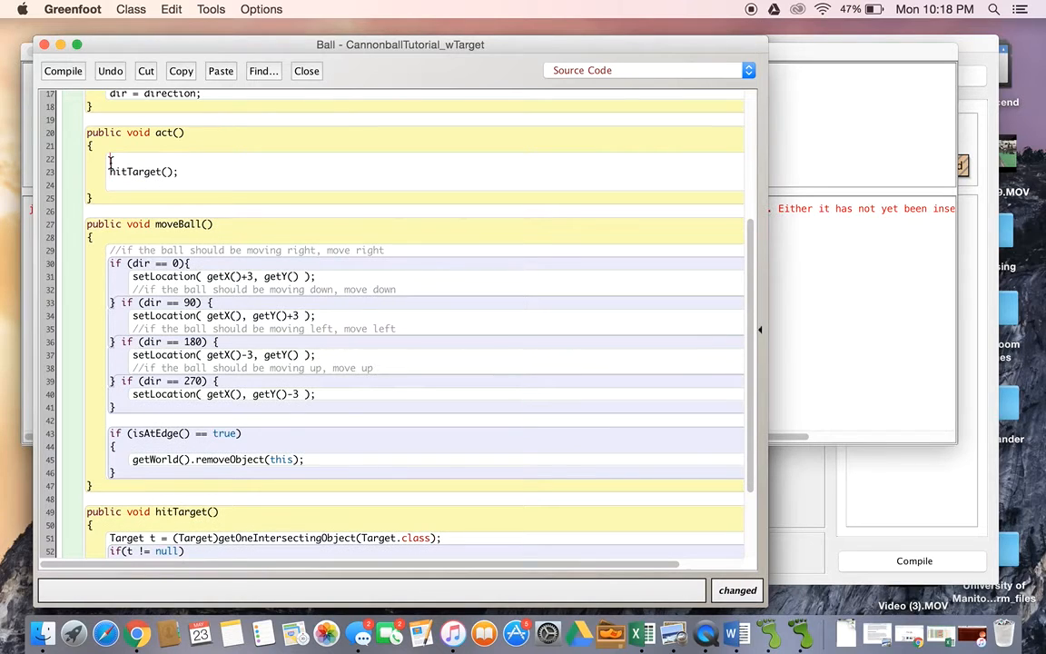
text(moveBall();)
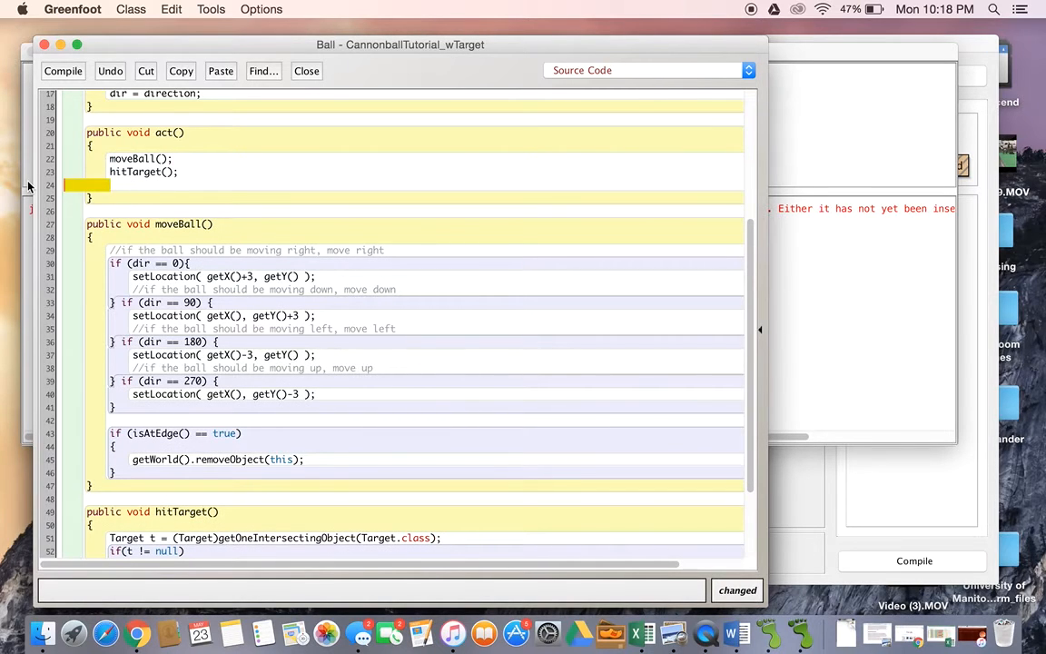
scroll(up, 3)
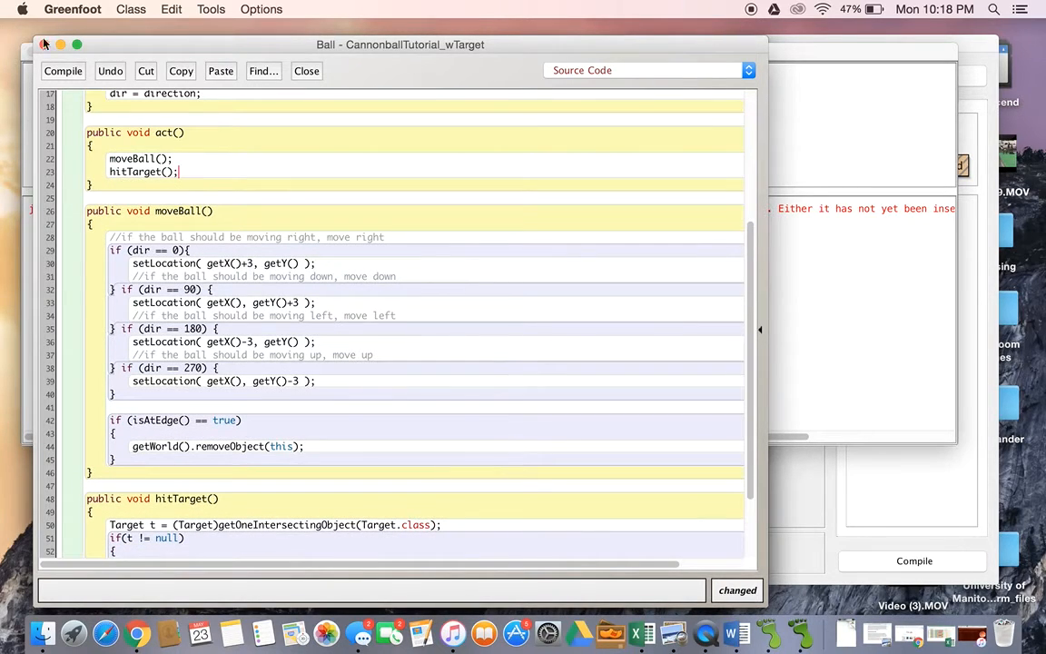
click(62, 71)
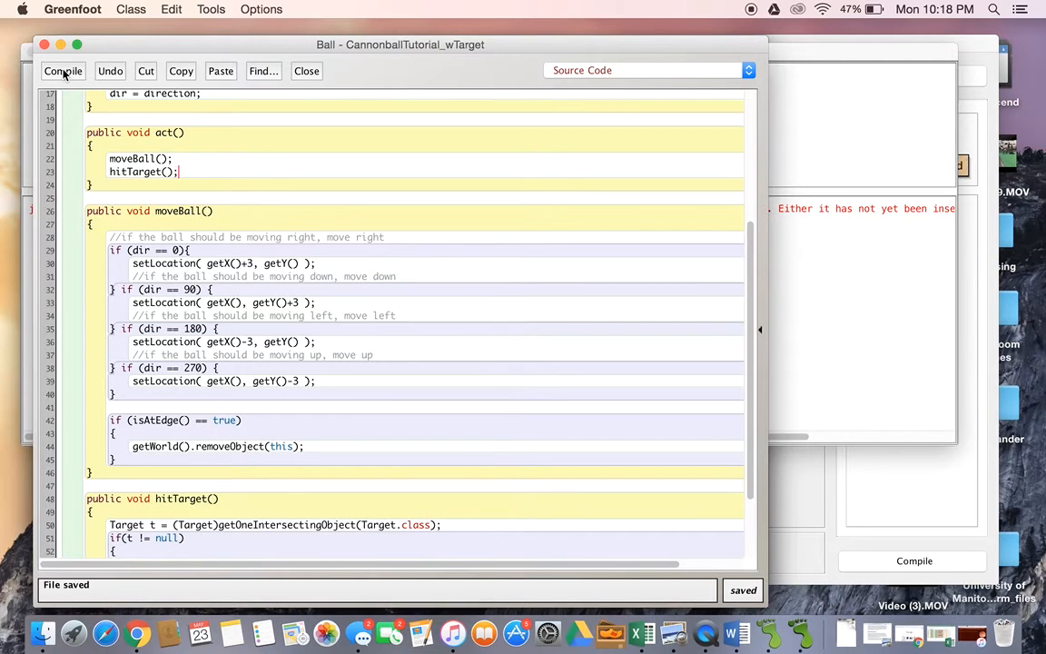
click(61, 71)
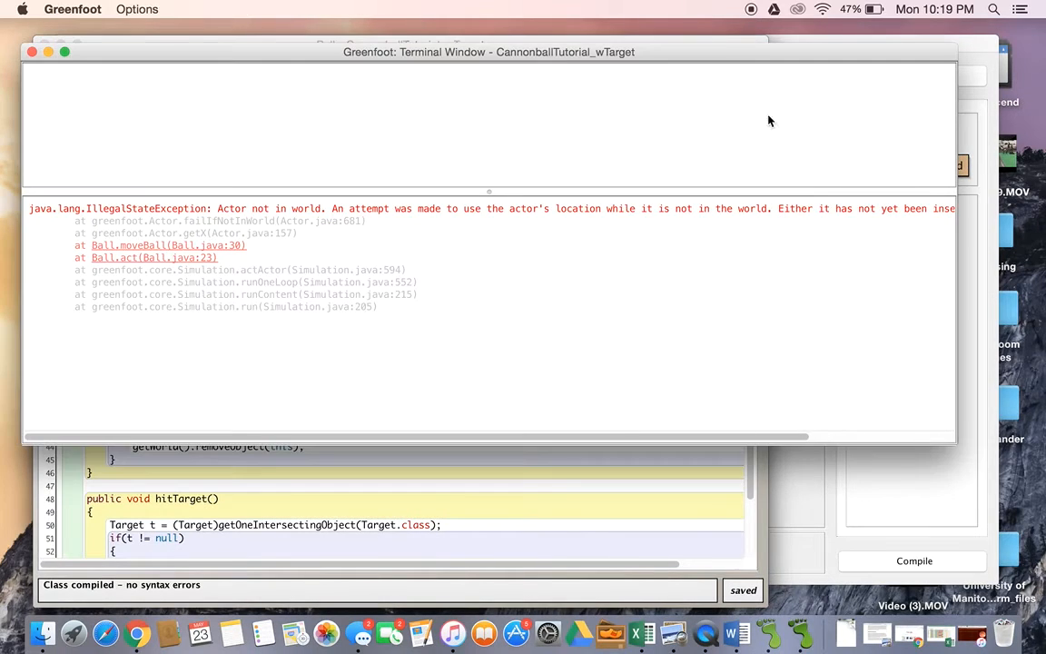
- Clear the old error messages via Options > Clear and close the Terminal Window
click(138, 9)
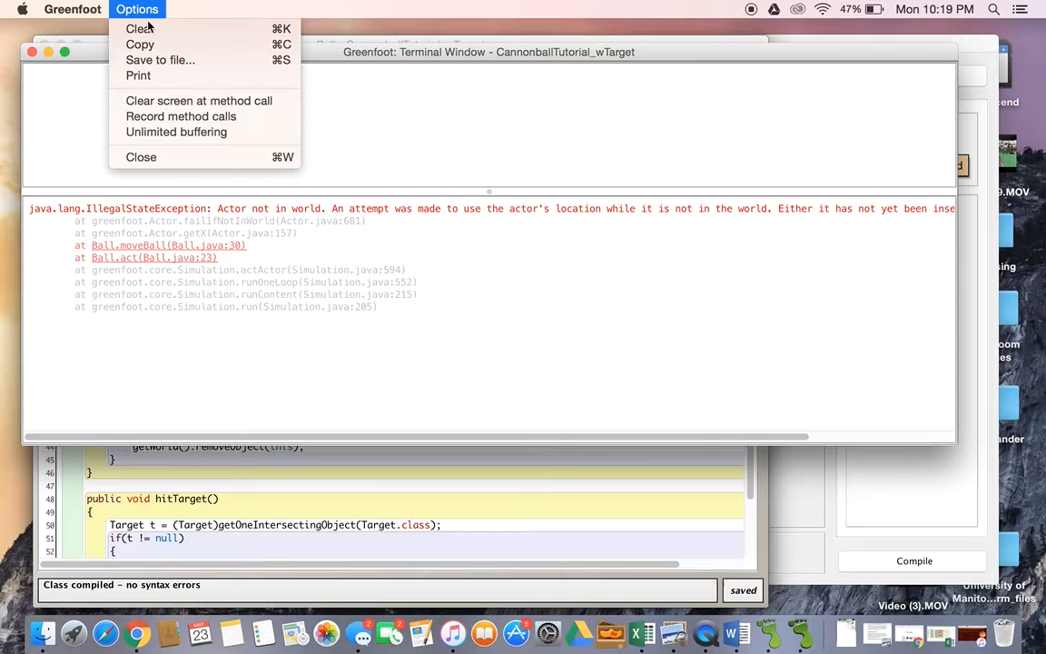
click(138, 29)
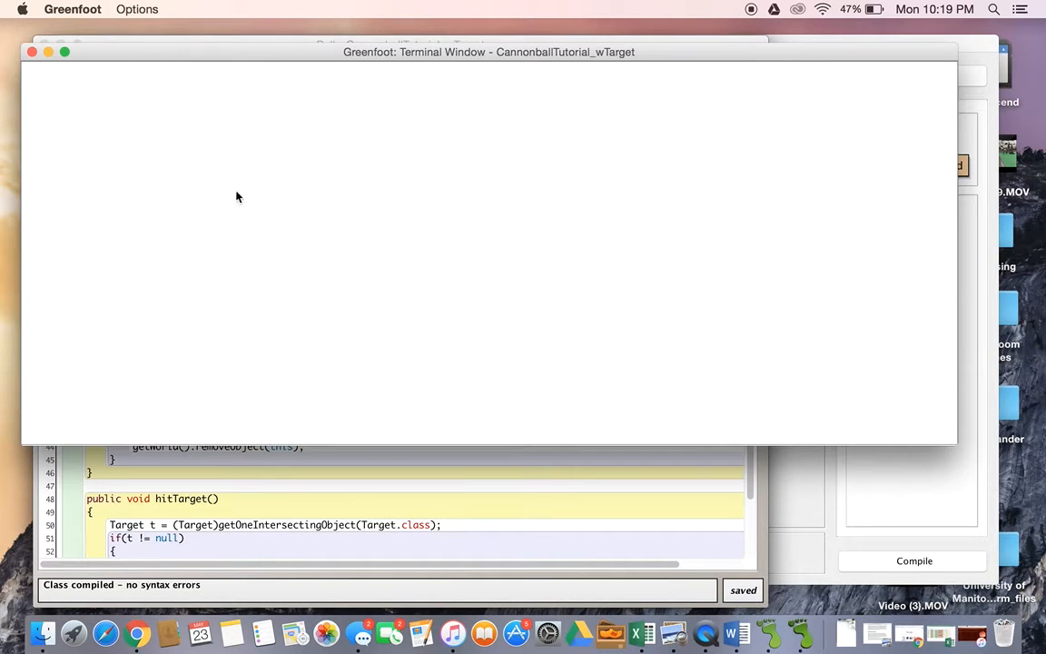
click(33, 51)
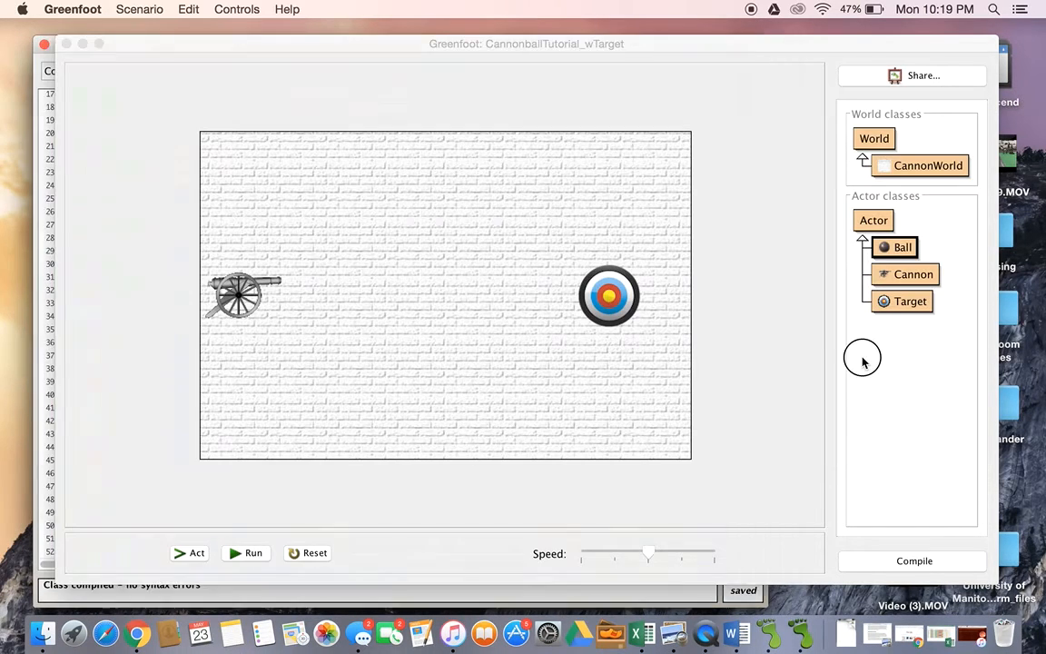
- Rerun the scenario to reproduce the hitTarget exception, dismiss the output, and reopen Ball's source
click(254, 552)
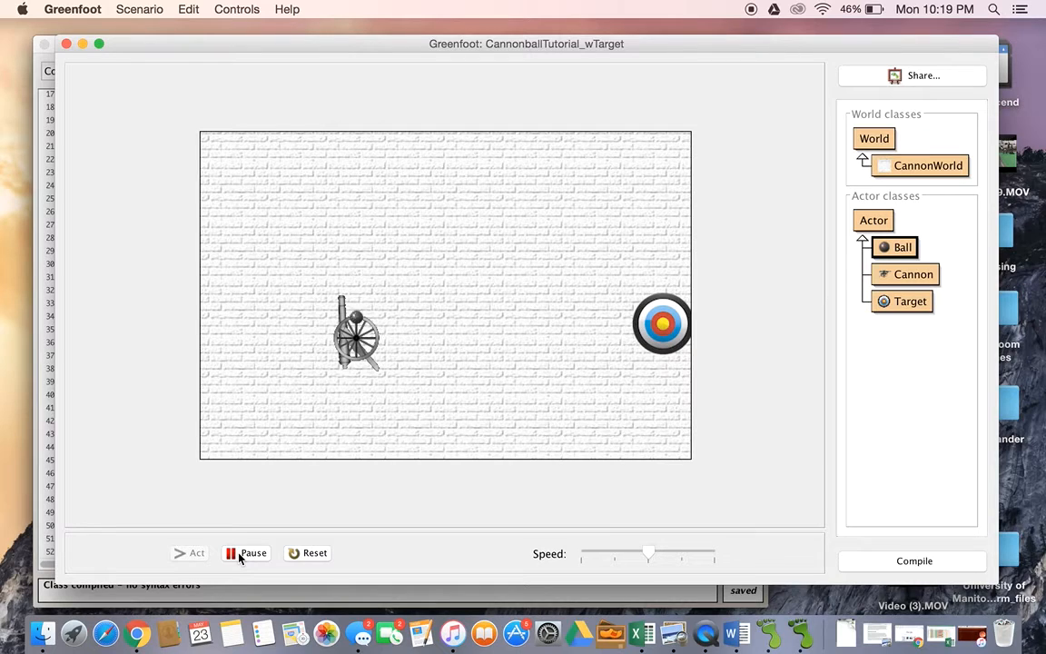
click(247, 552)
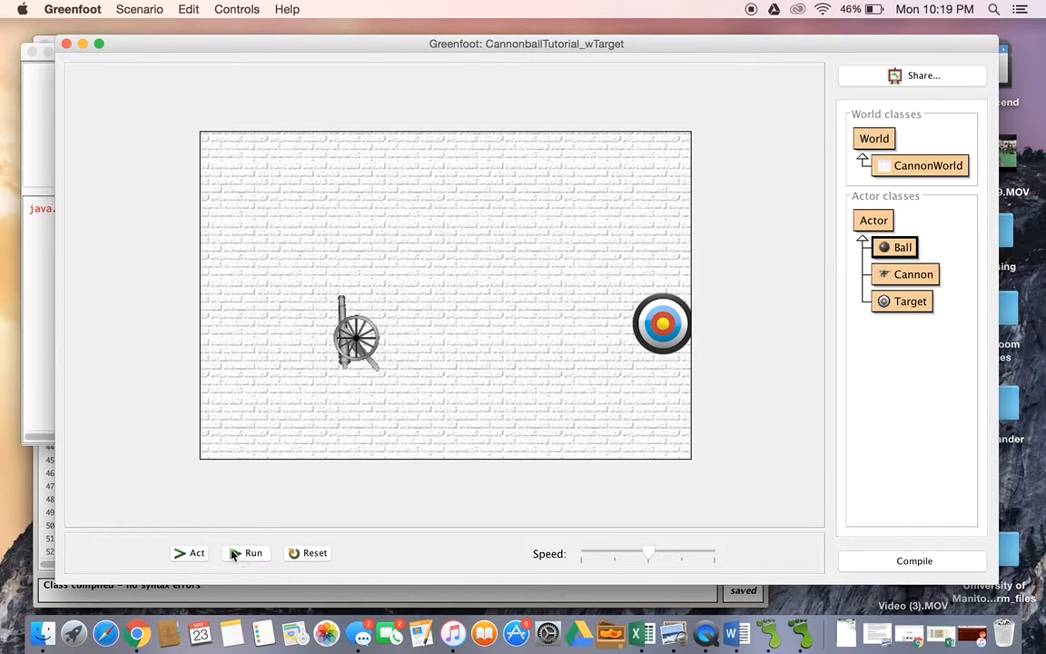
click(255, 552)
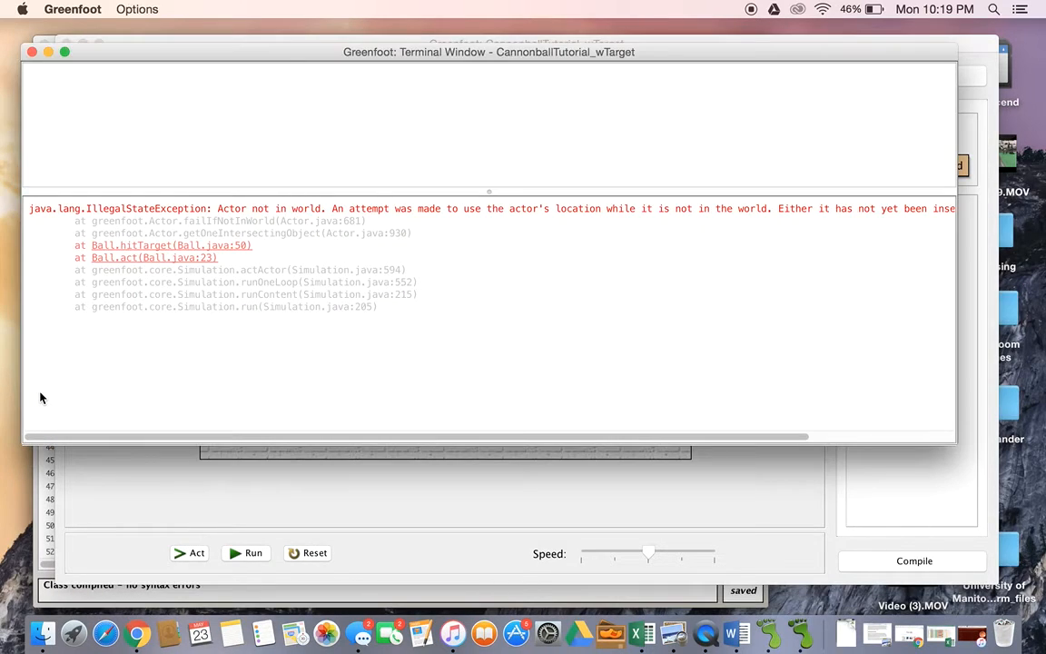
click(32, 50)
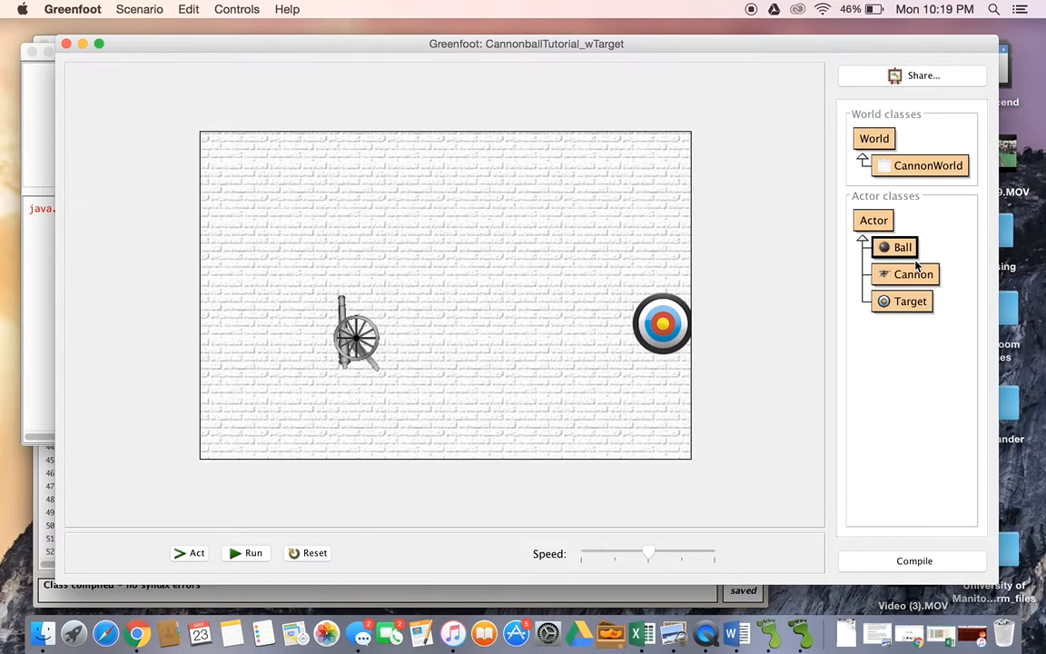
double_click(901, 247)
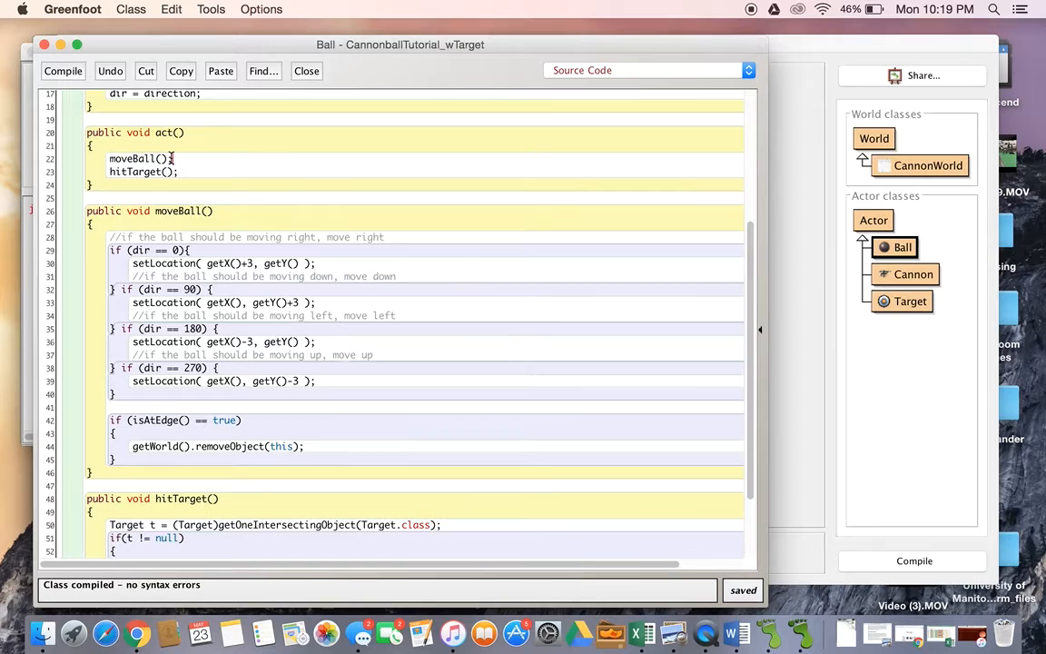
- Review moveBall's movement code and start an empty line under the 'private int dir' field
drag(171, 158, 262, 447)
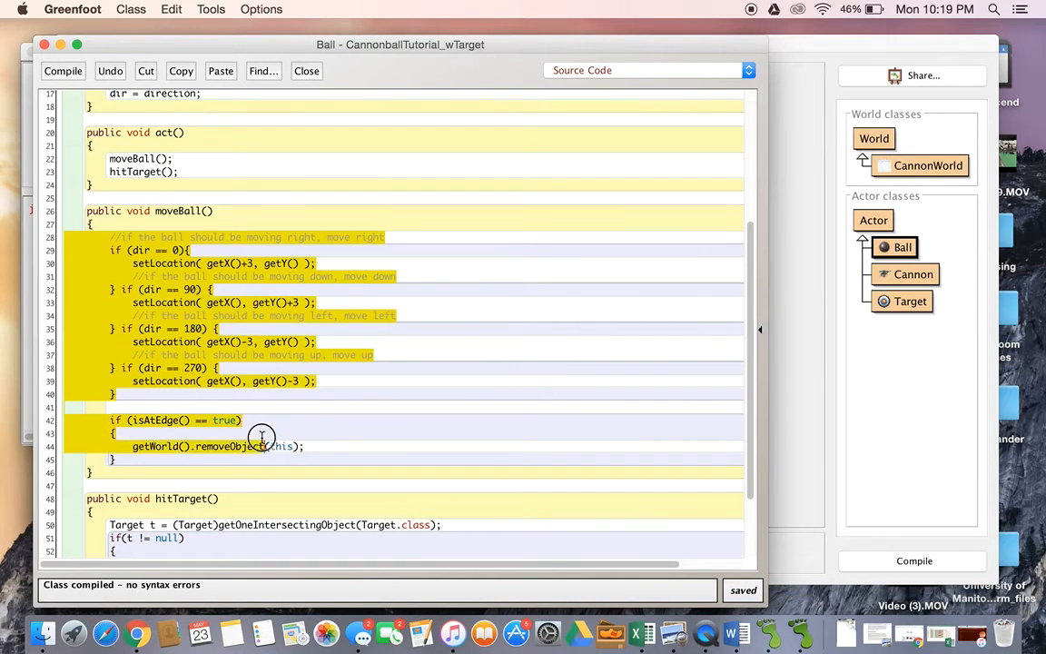
click(236, 419)
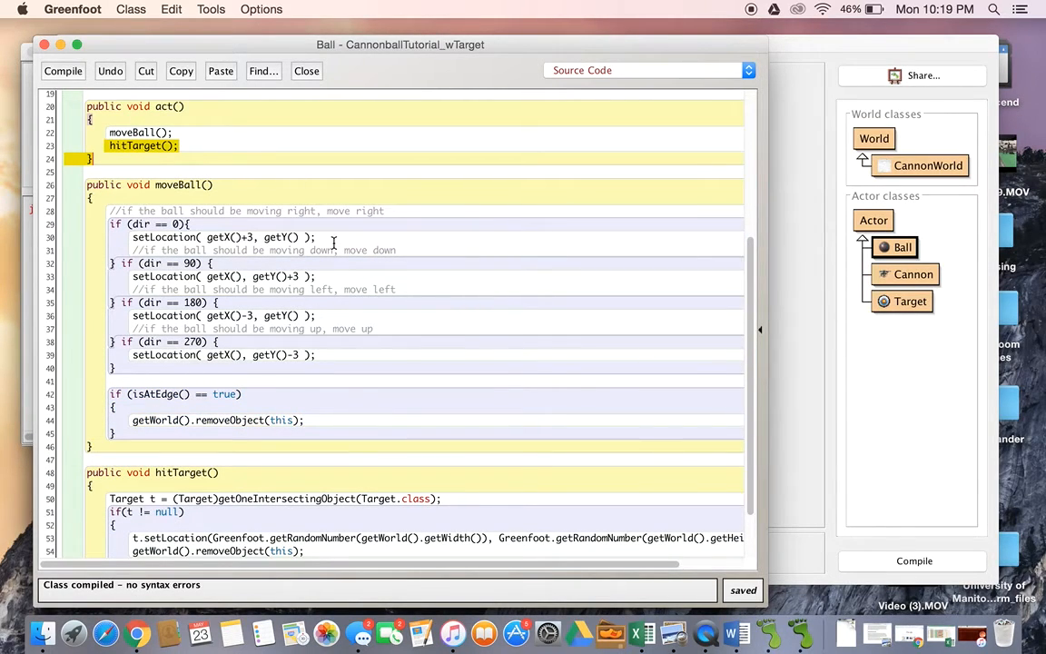
scroll(up, 3)
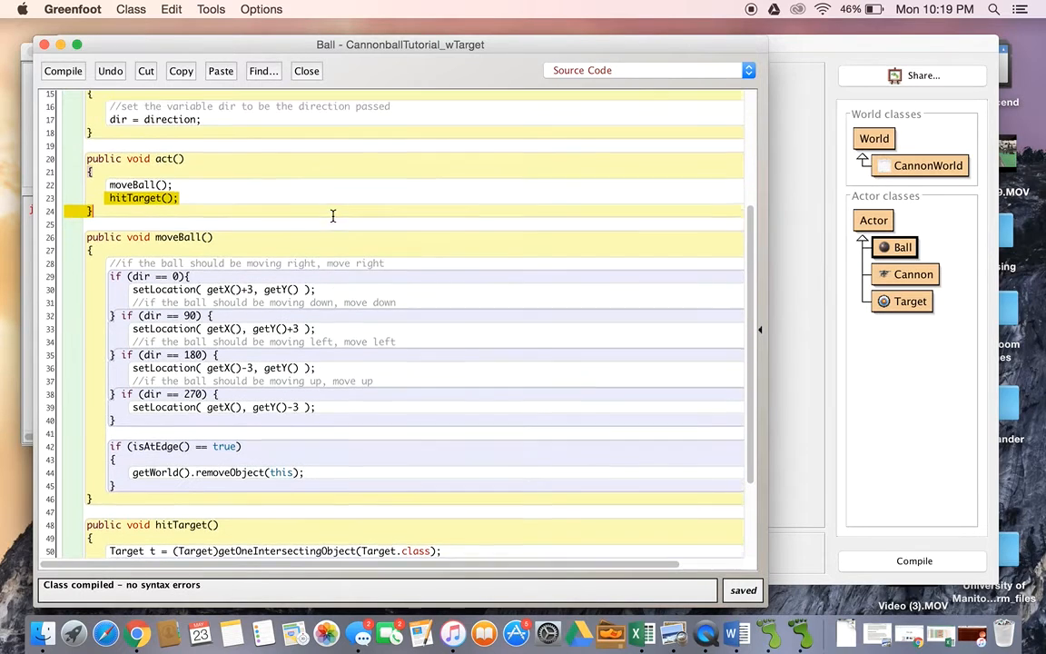
scroll(up, 3)
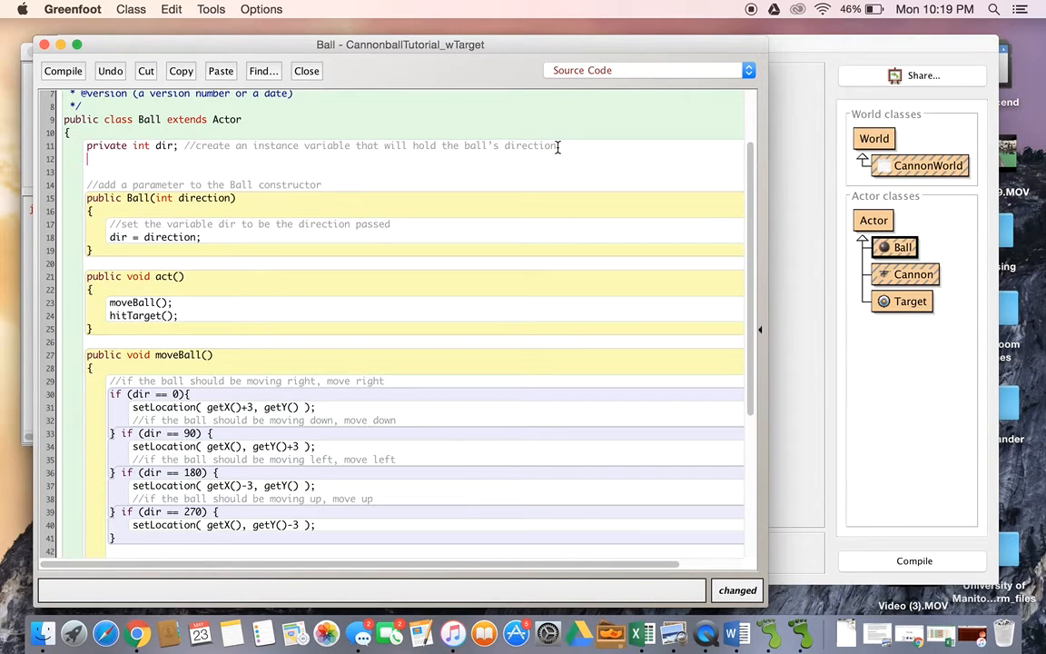
- Declare 'private boolean destroyBall;' and set 'destroyBall = false;' in the constructor
text(private)
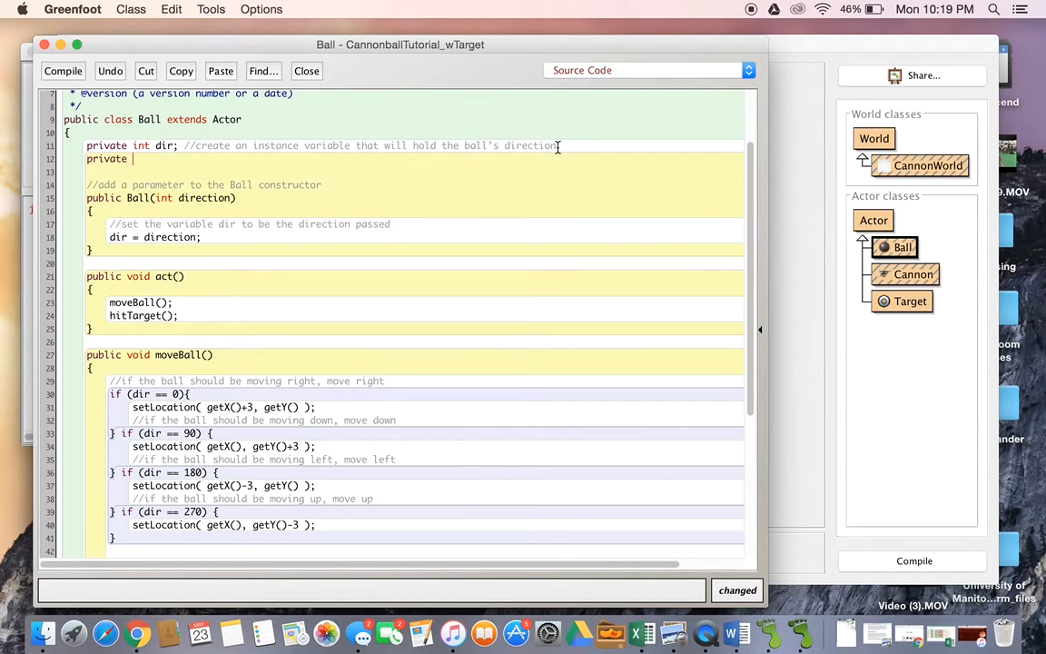
text(boolean)
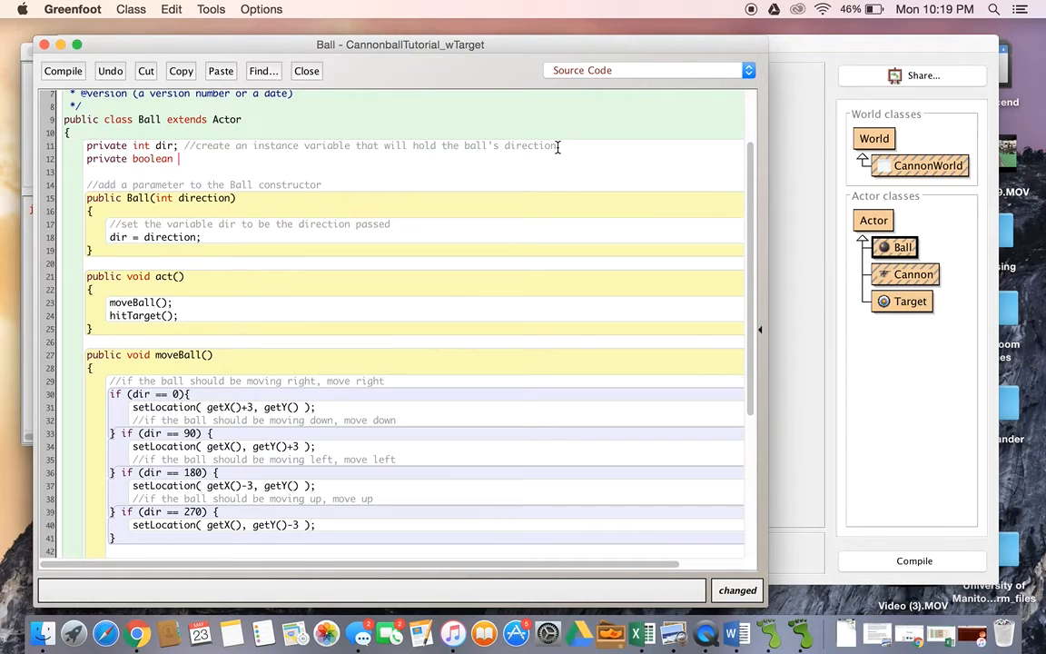
text(destro)
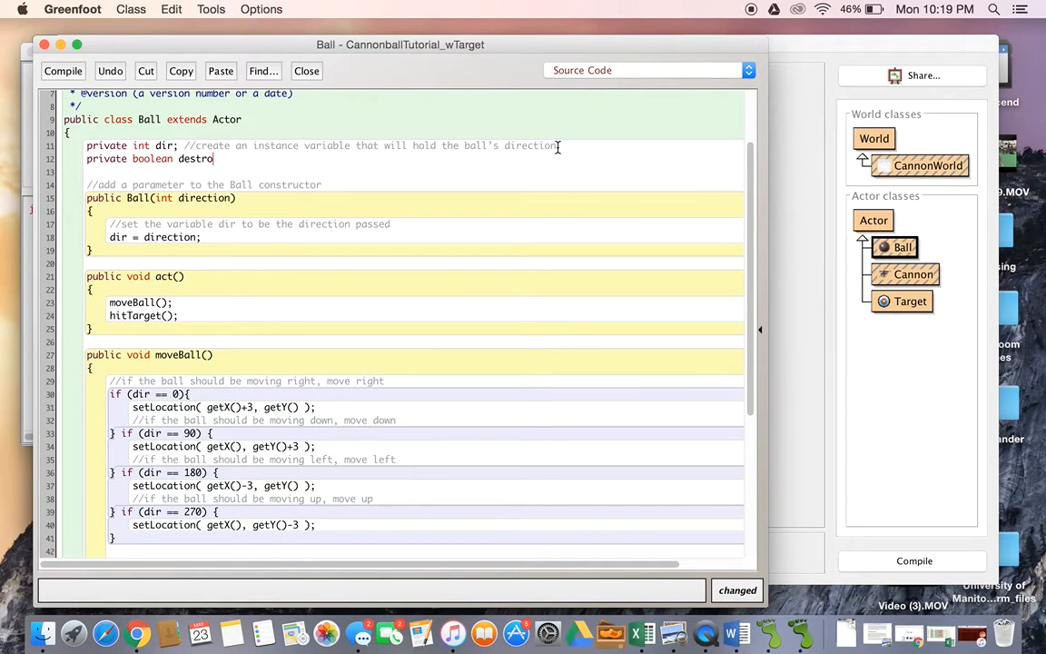
text(yBall;)
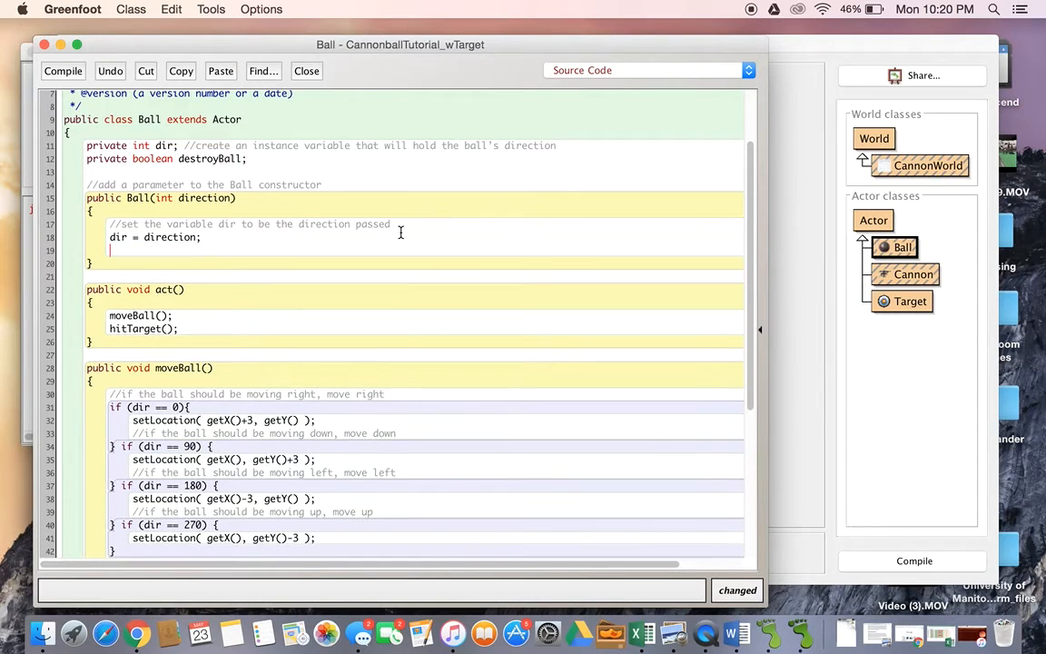
text(destroyBall =)
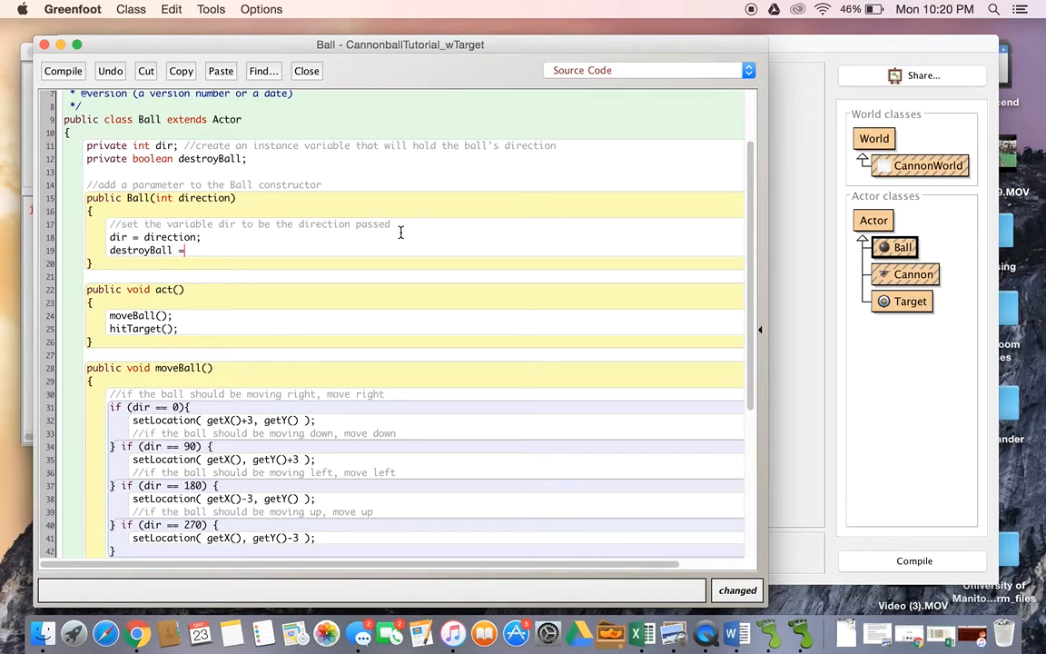
text(false;)
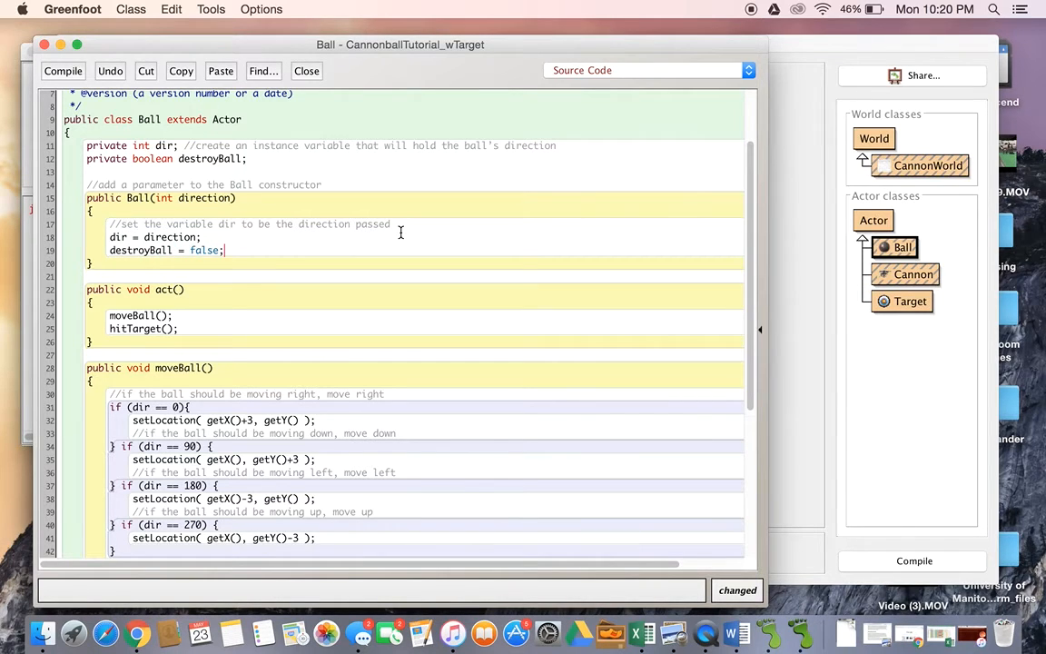
scroll(down, 3)
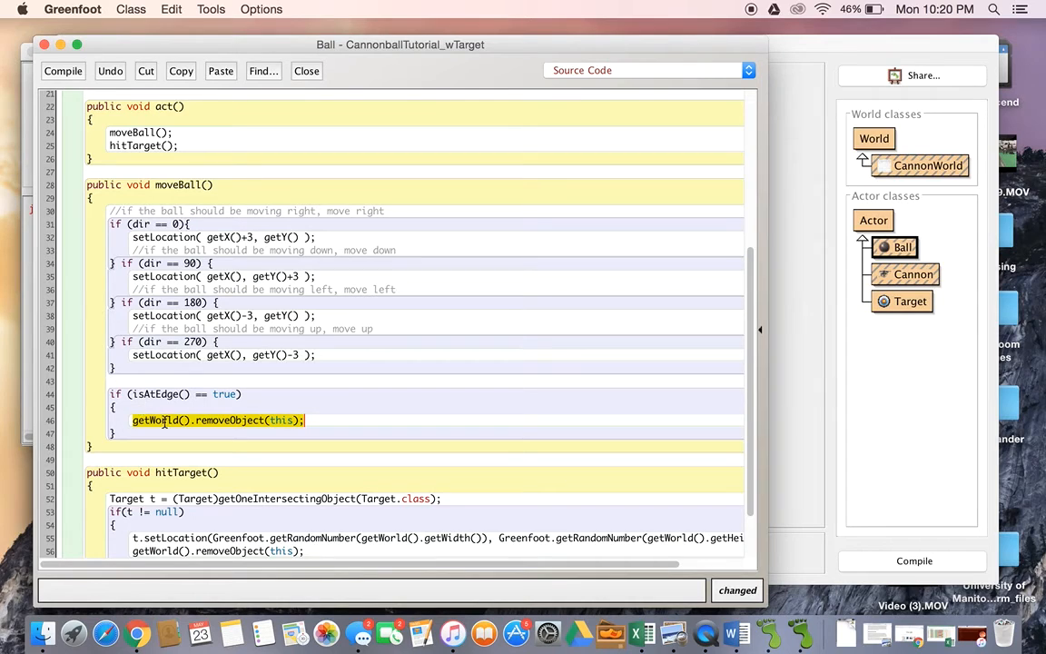
- Overwrite both getWorld().removeObject(this); lines with 'destroyBall = true;' in moveBall and hitTarget
text(destroyBal)
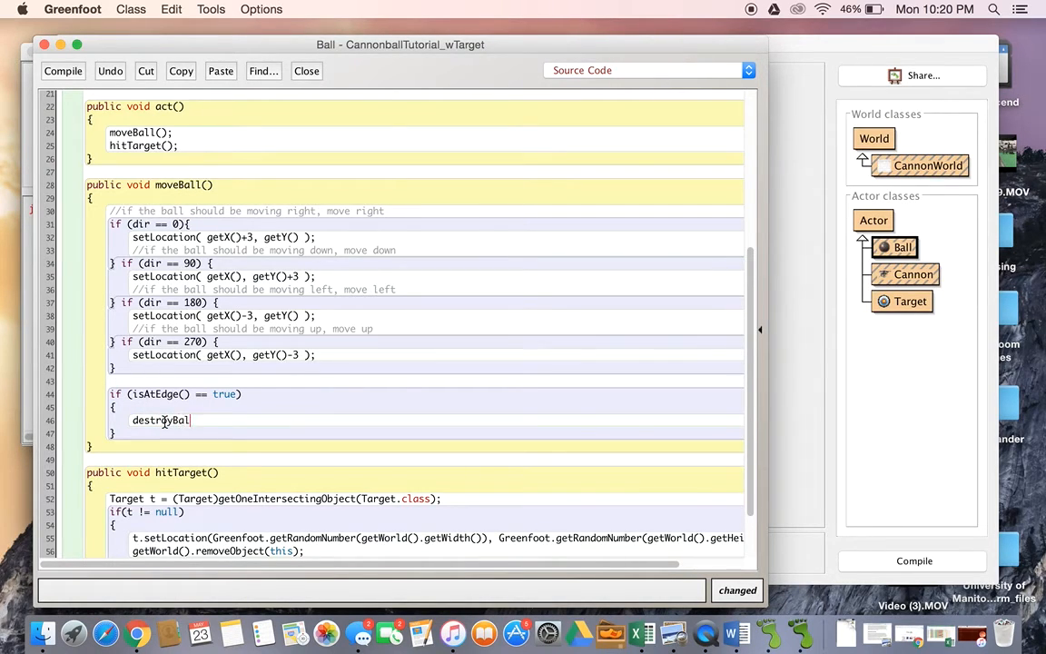
text(= t)
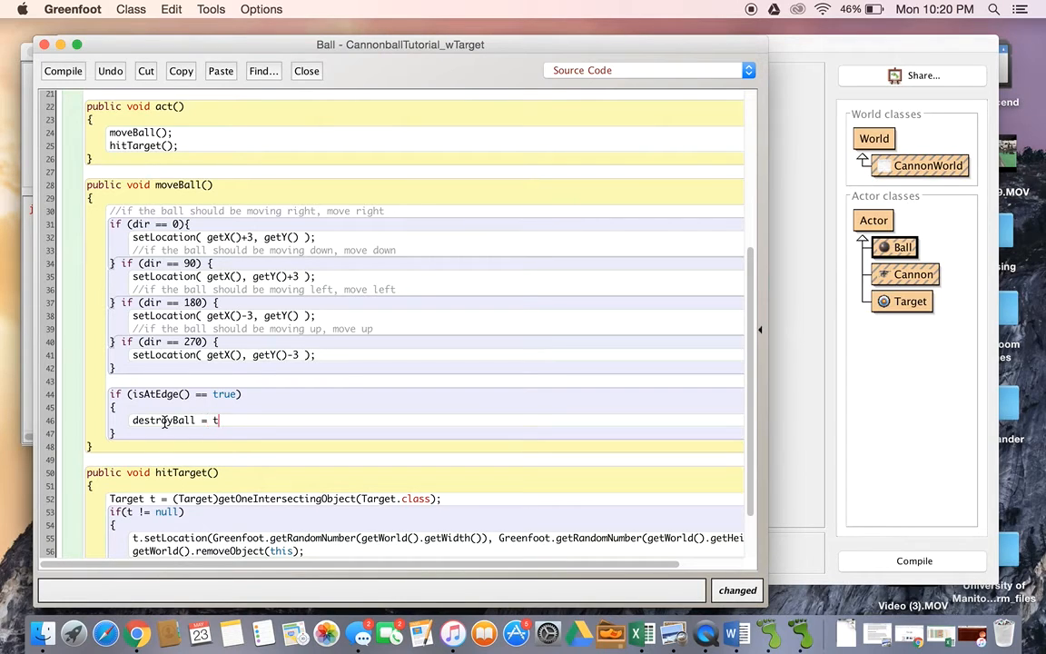
text(rue;)
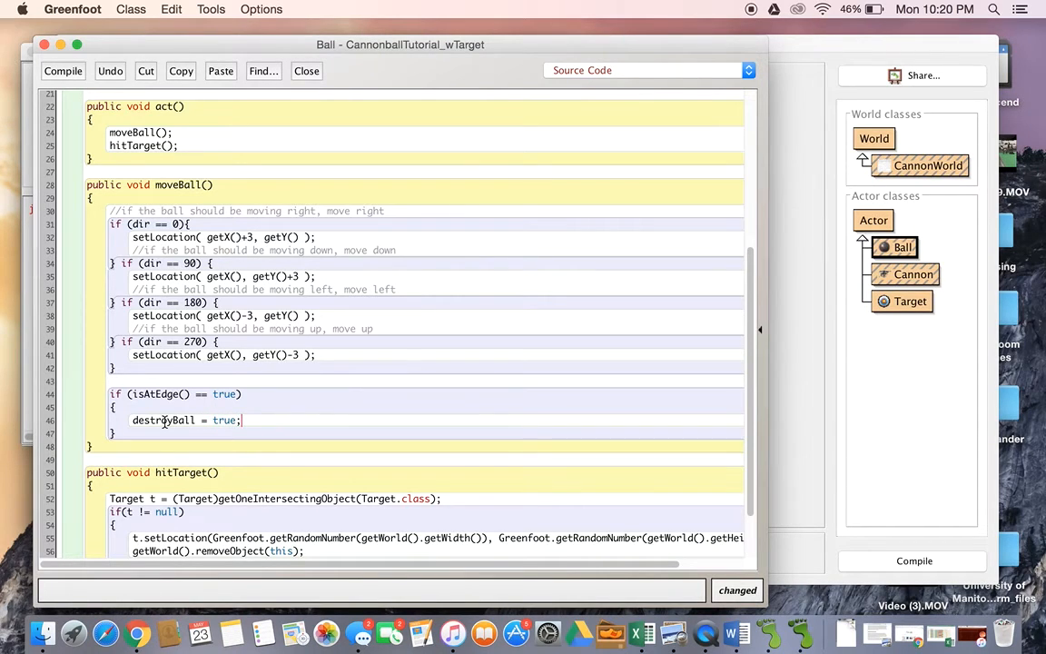
scroll(down, 3)
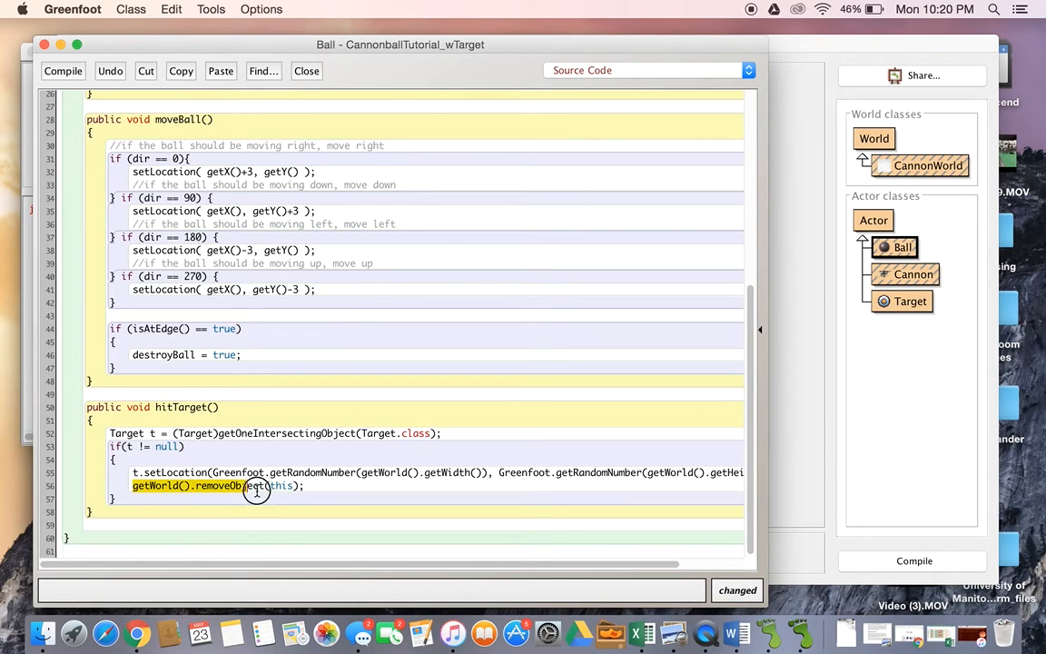
click(307, 485)
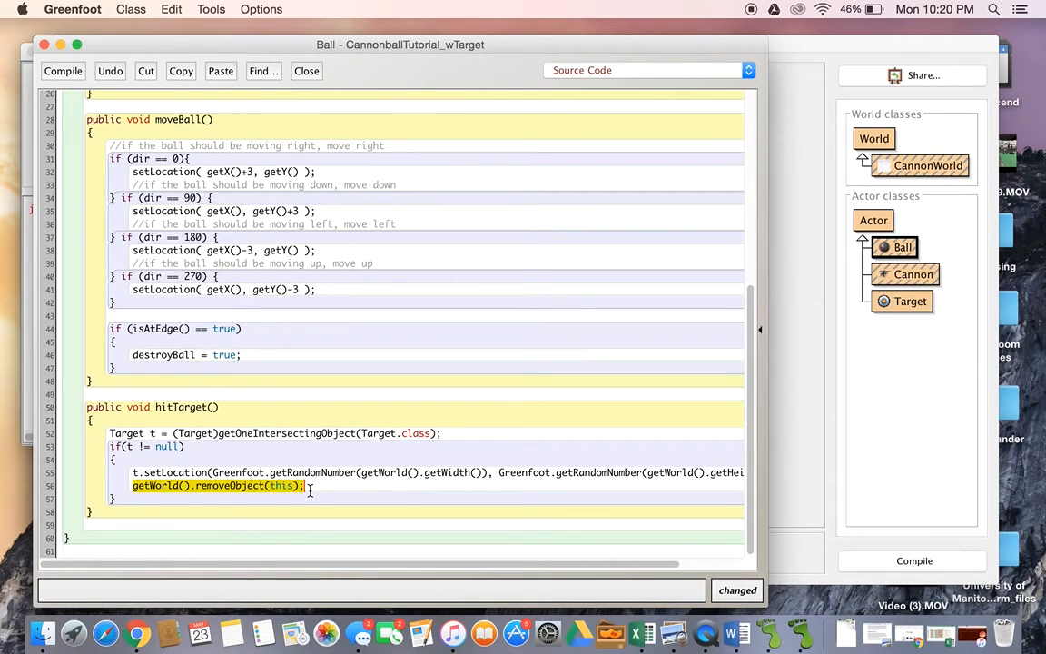
text(destroyBall =)
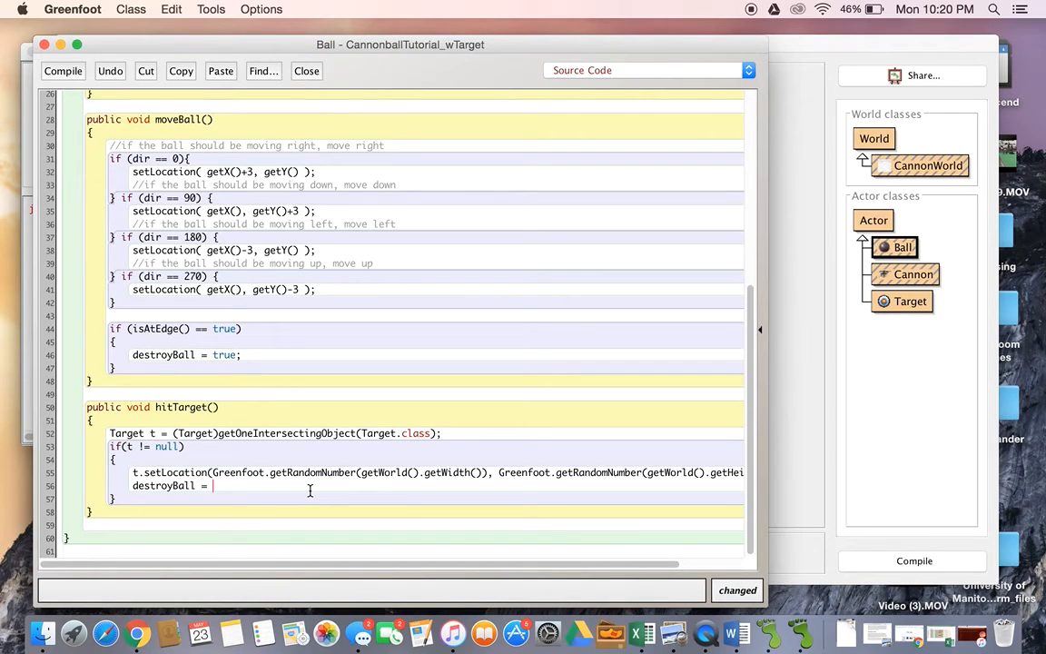
text(true;)
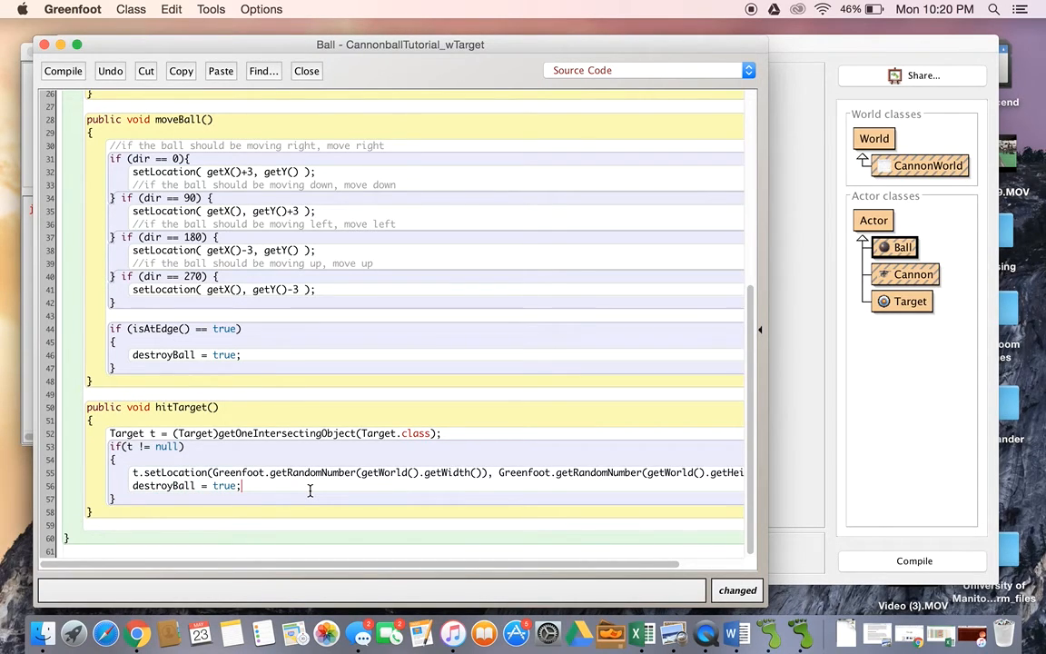
scroll(up, 3)
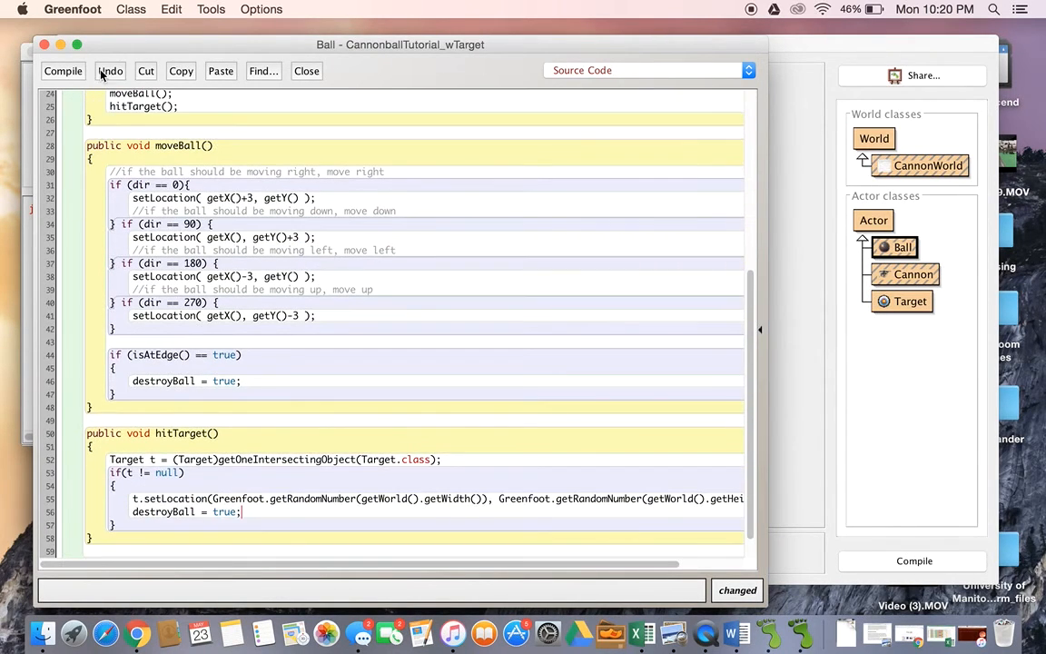
- Compile Ball and add a destroy(); call after hitTarget(); in act()
click(62, 71)
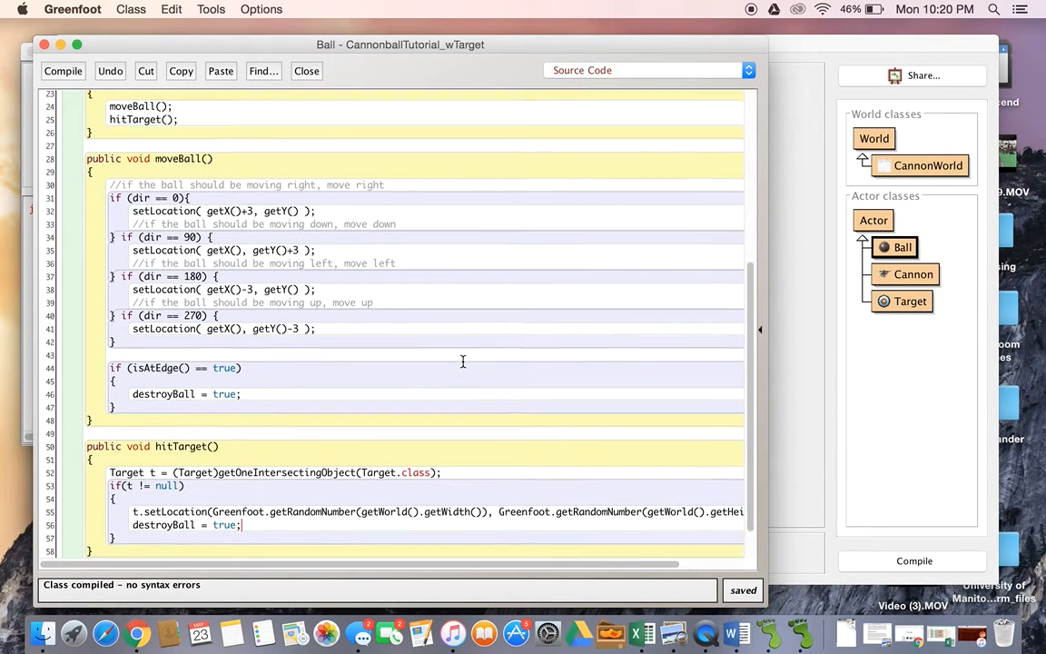
scroll(up, 3)
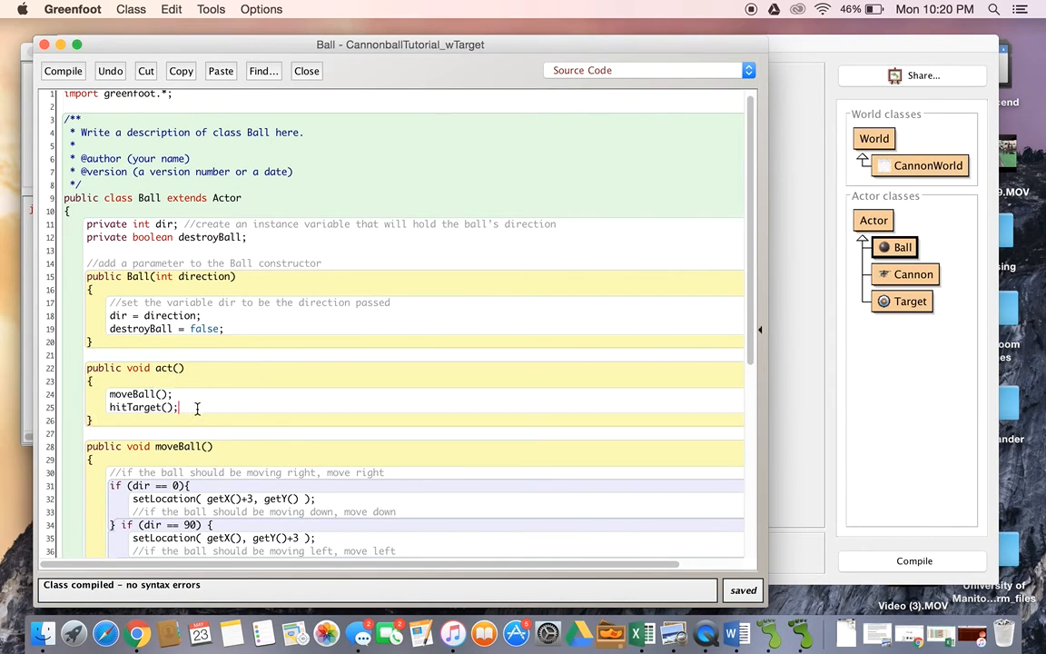
key(return)
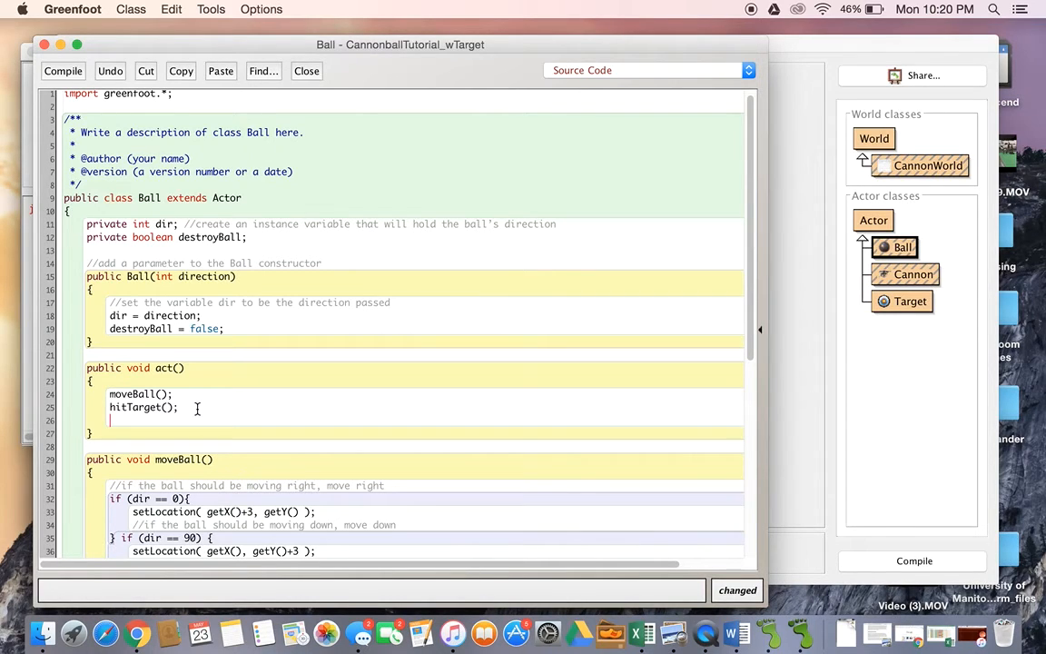
text(d)
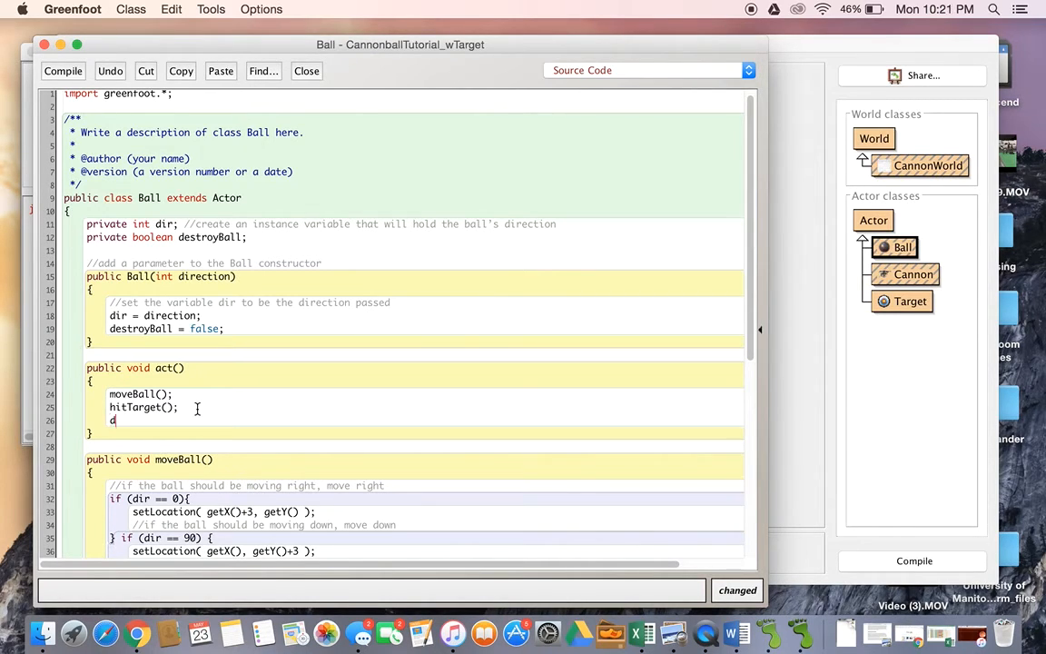
text(estroy)
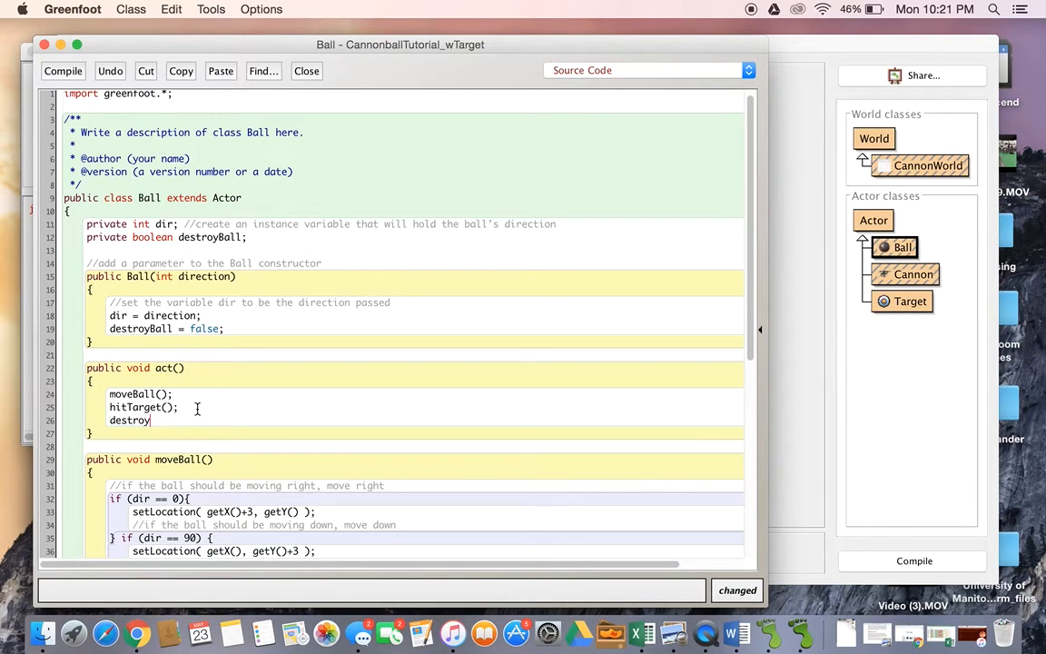
text(();)
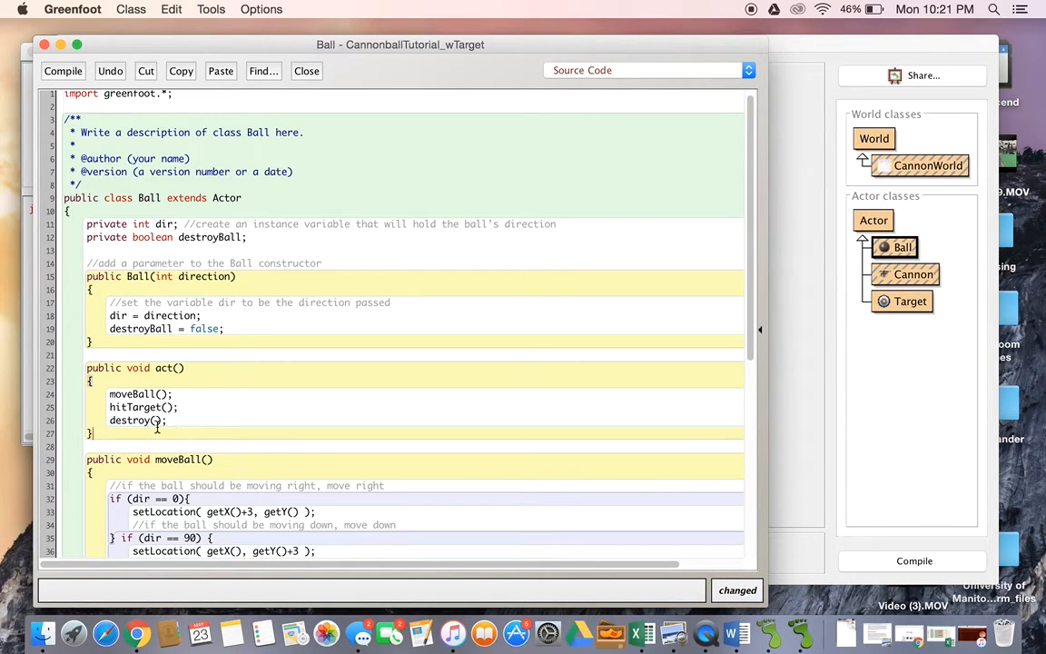
key(Return)
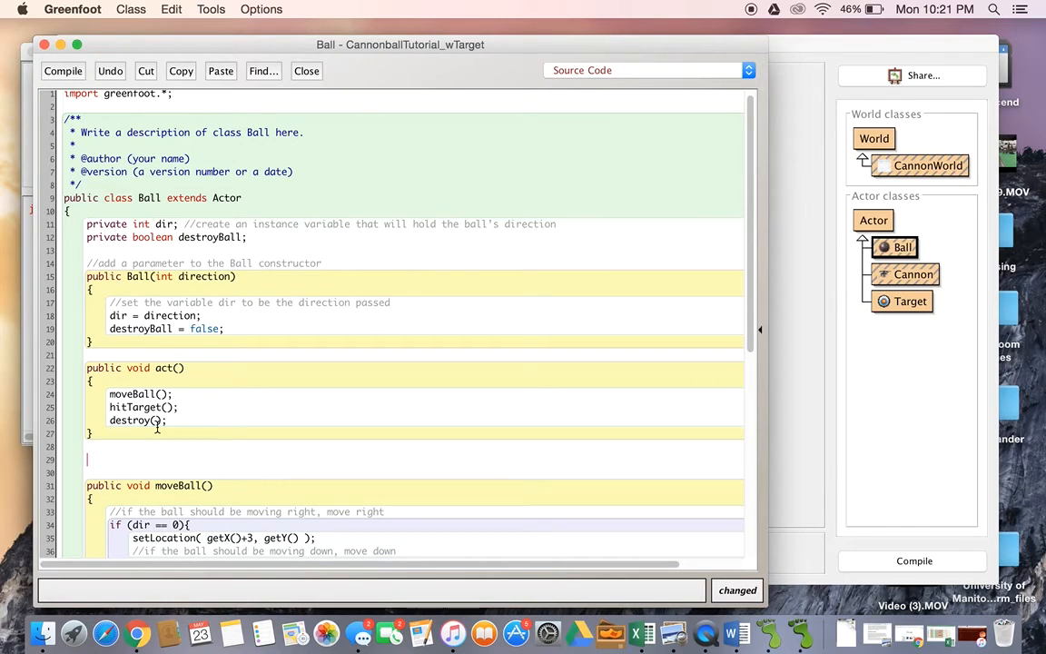
- Write 'private void destroy()' containing an 'if(destroyBall == true)' check
text(priv)
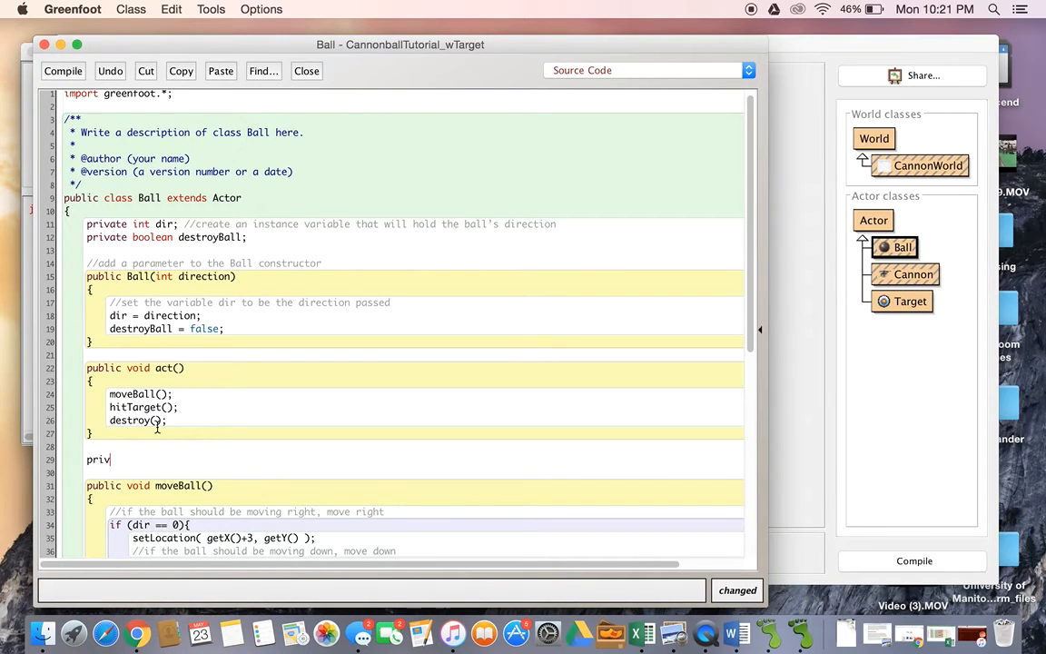
text(ate void des)
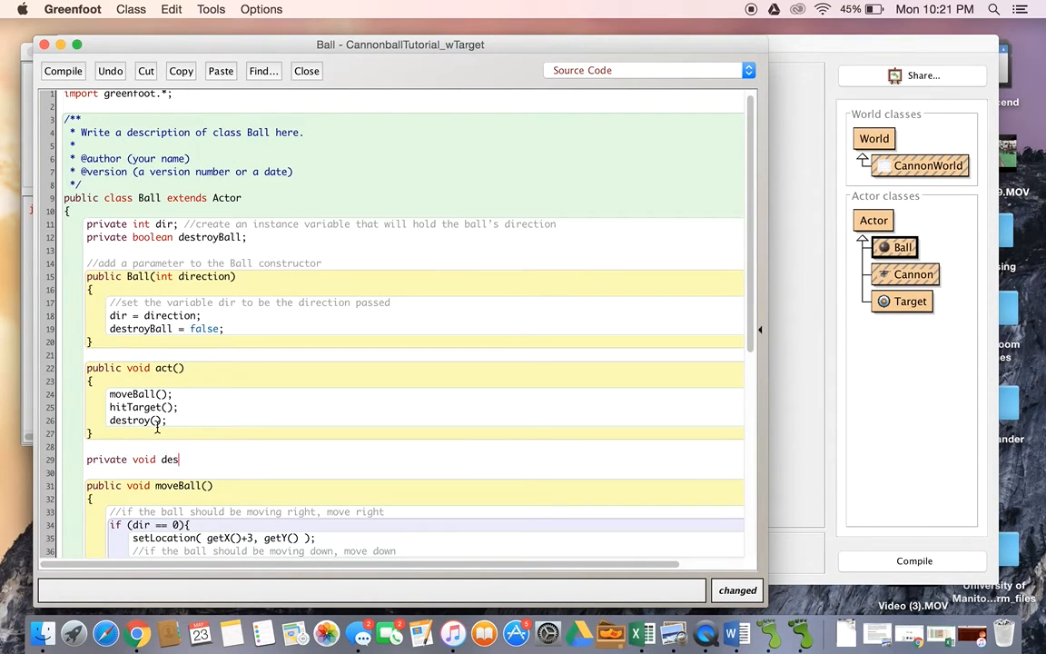
text(troy())
text(})
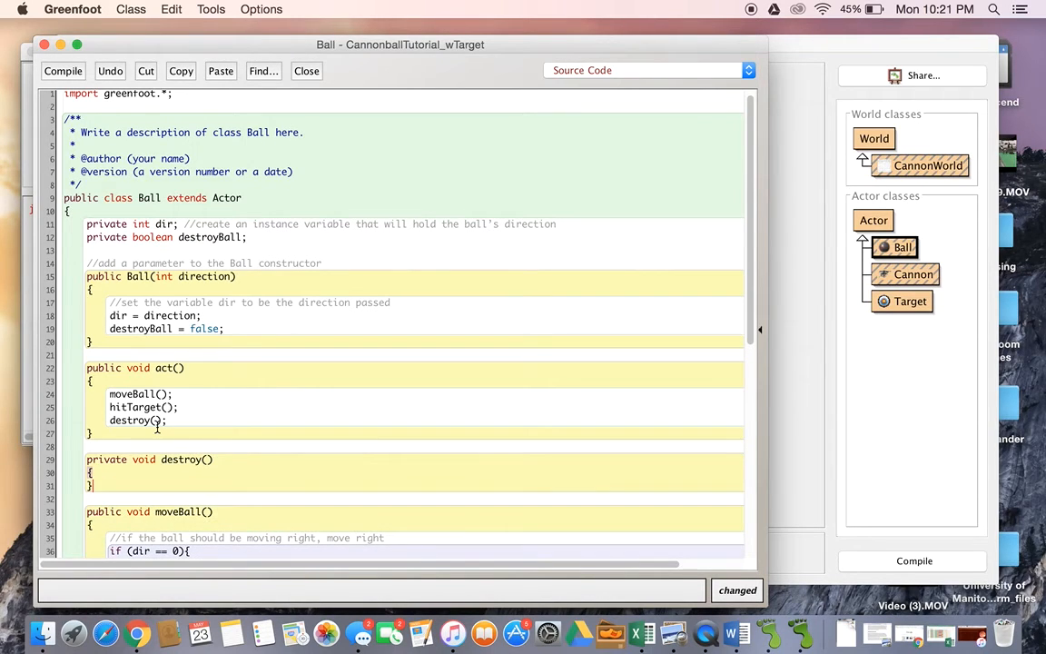
text(if)
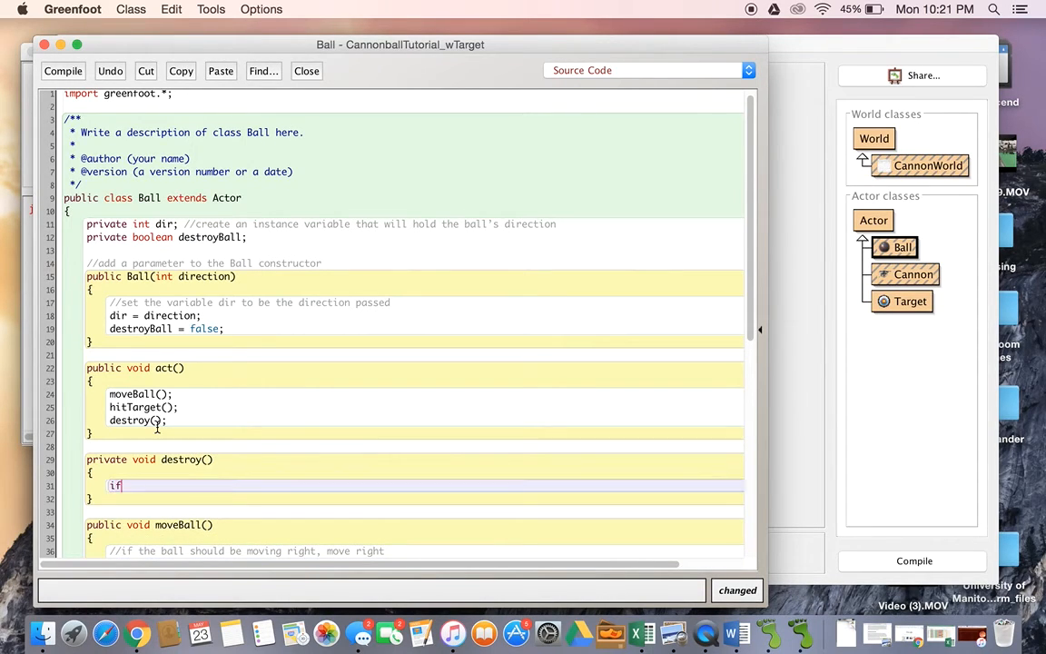
text((destro)
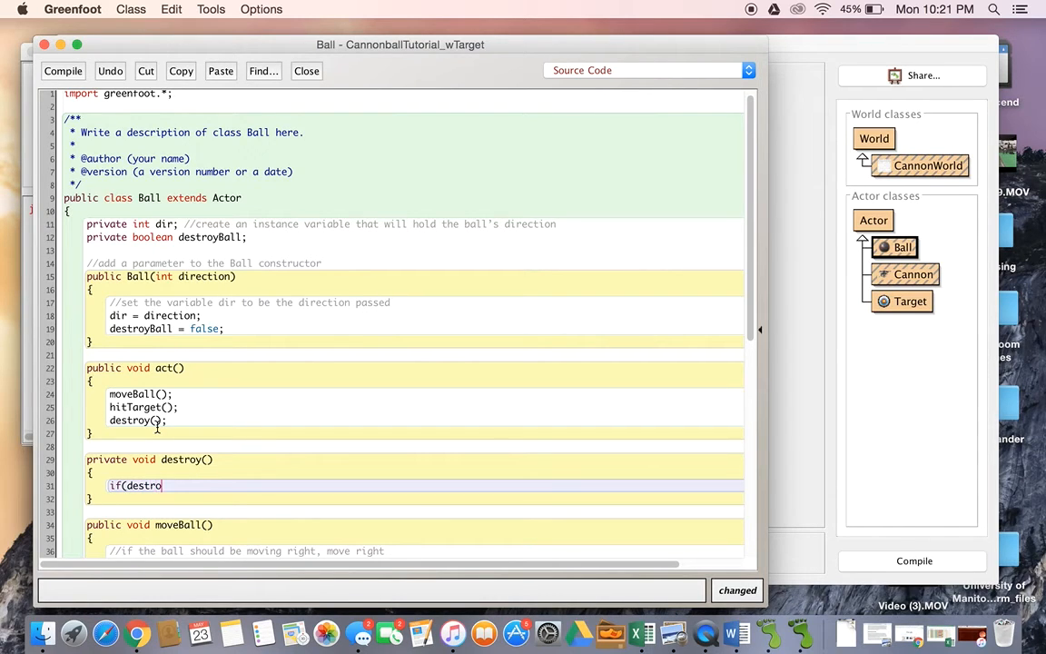
text(yBall ==)
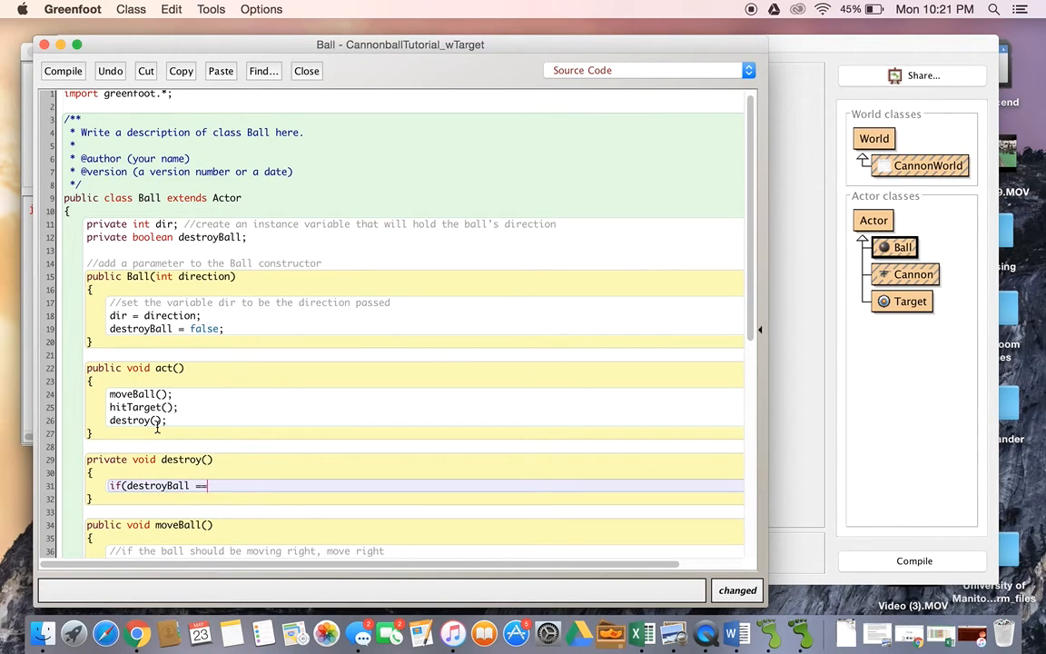
text(true)
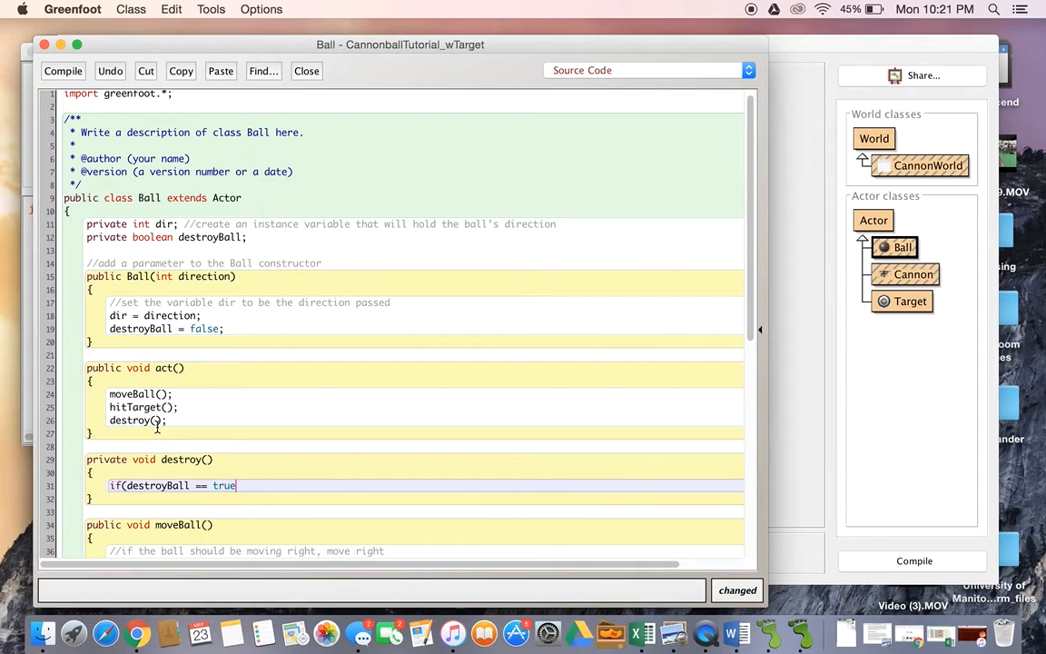
text())
text({)
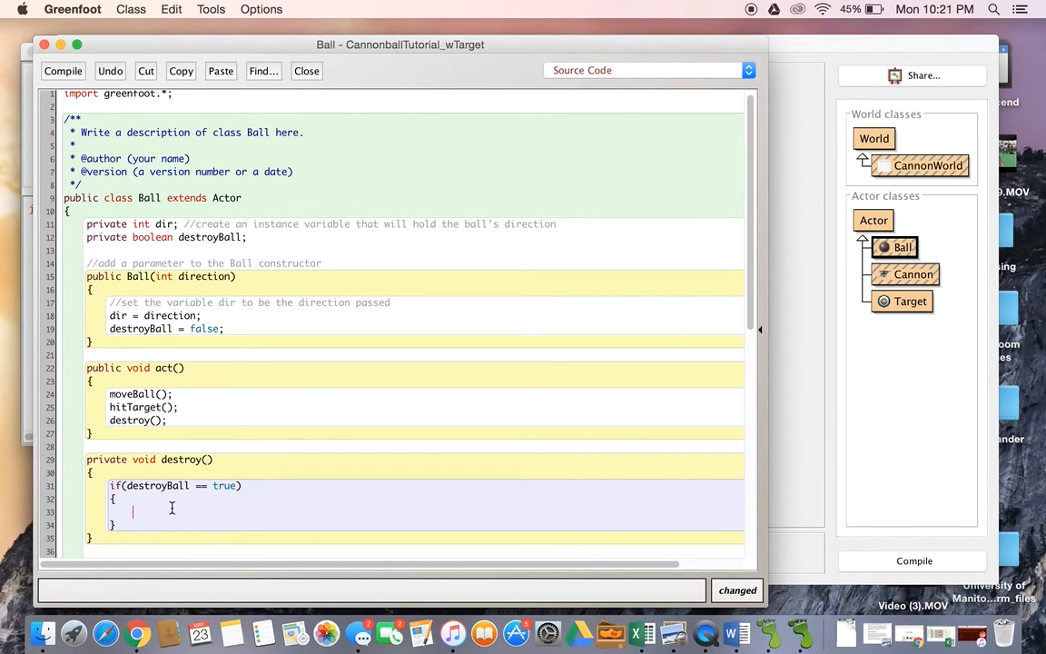
- Add 'getWorld().removeObject(this);' inside the if block, compile Ball, and return to the scenario window
text(getWorld)
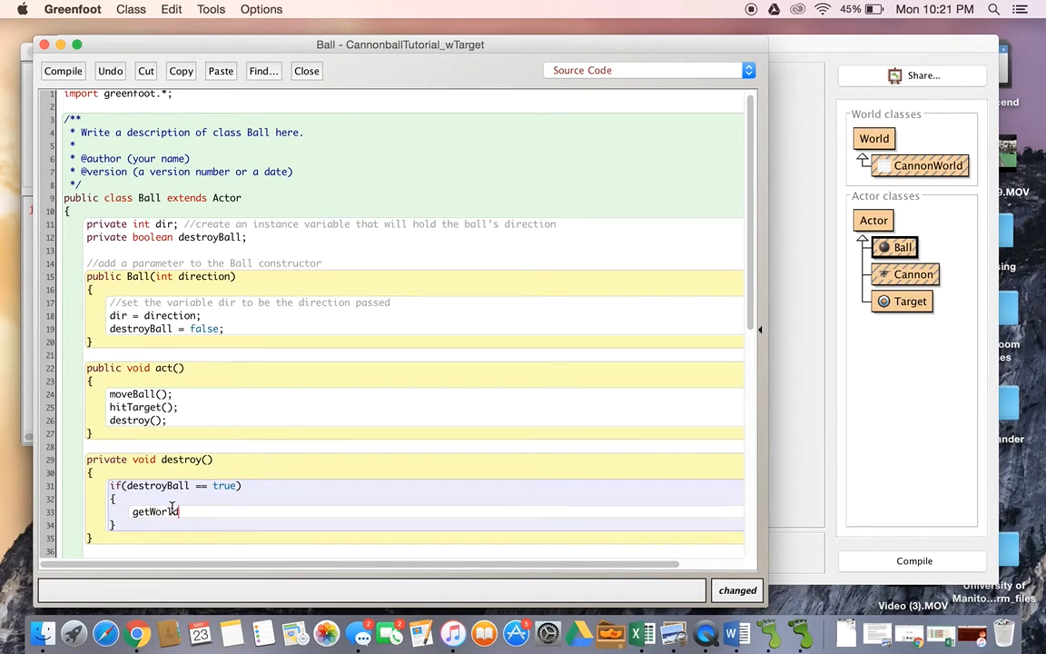
text(().)
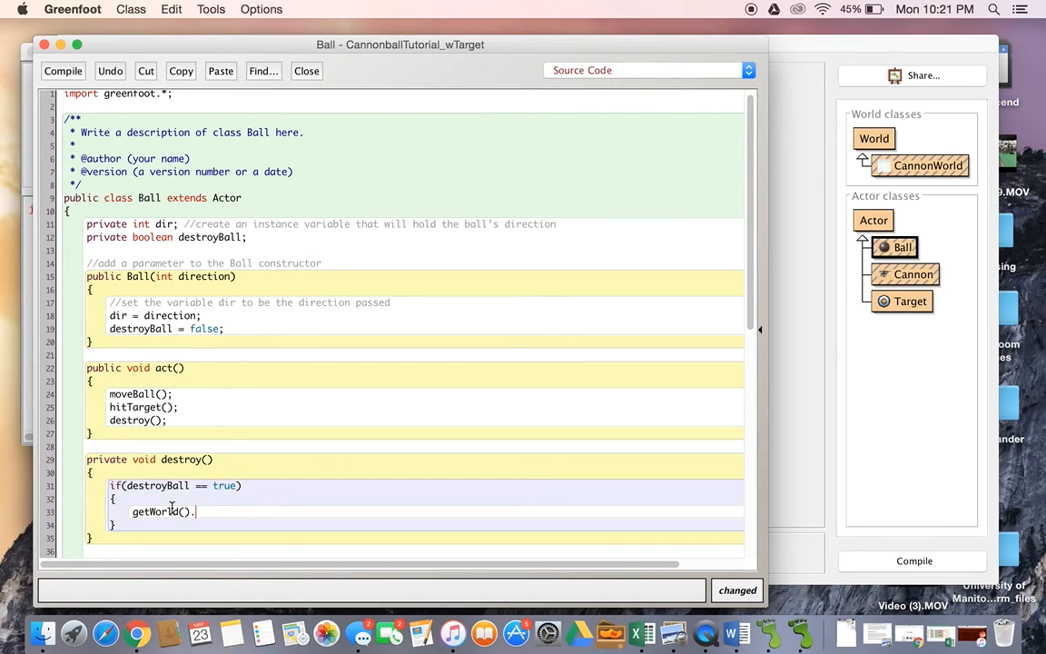
text(removeObjec)
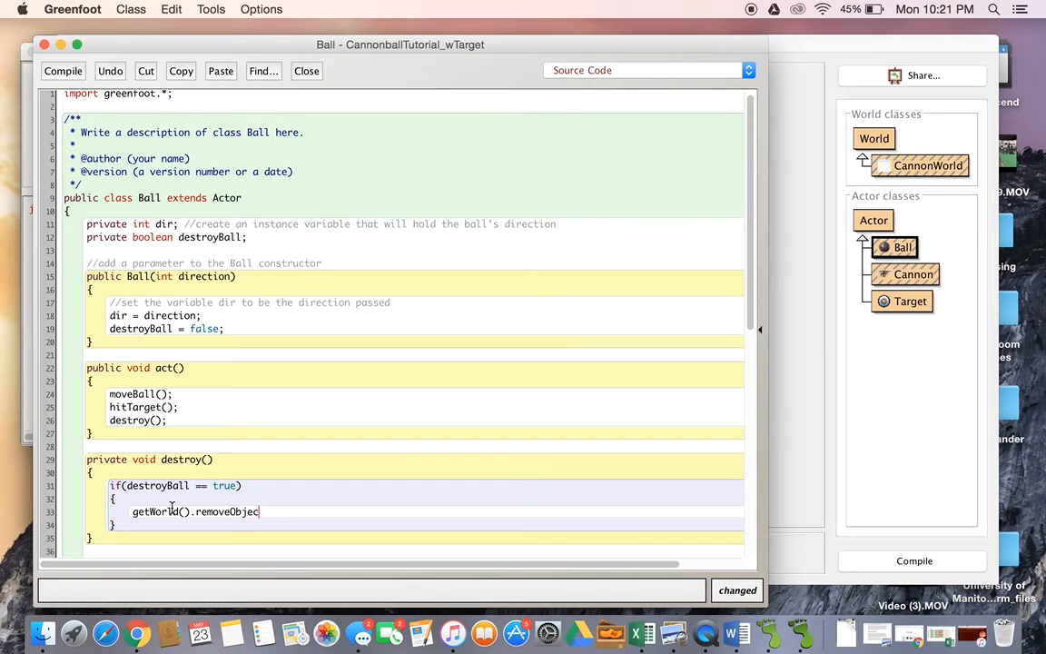
text(t(this))
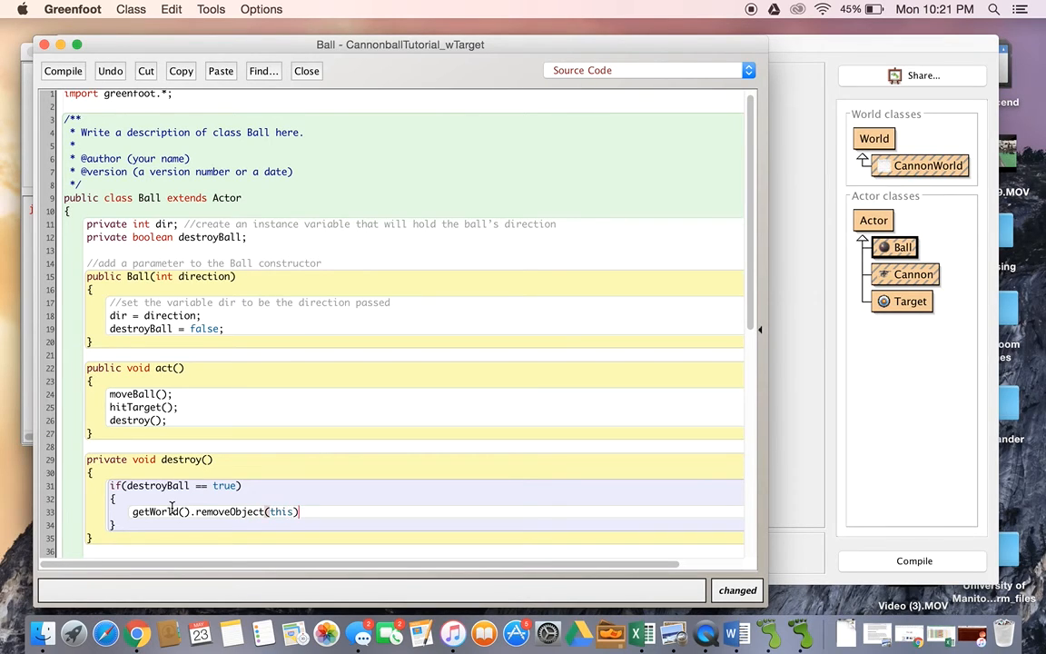
text(;)
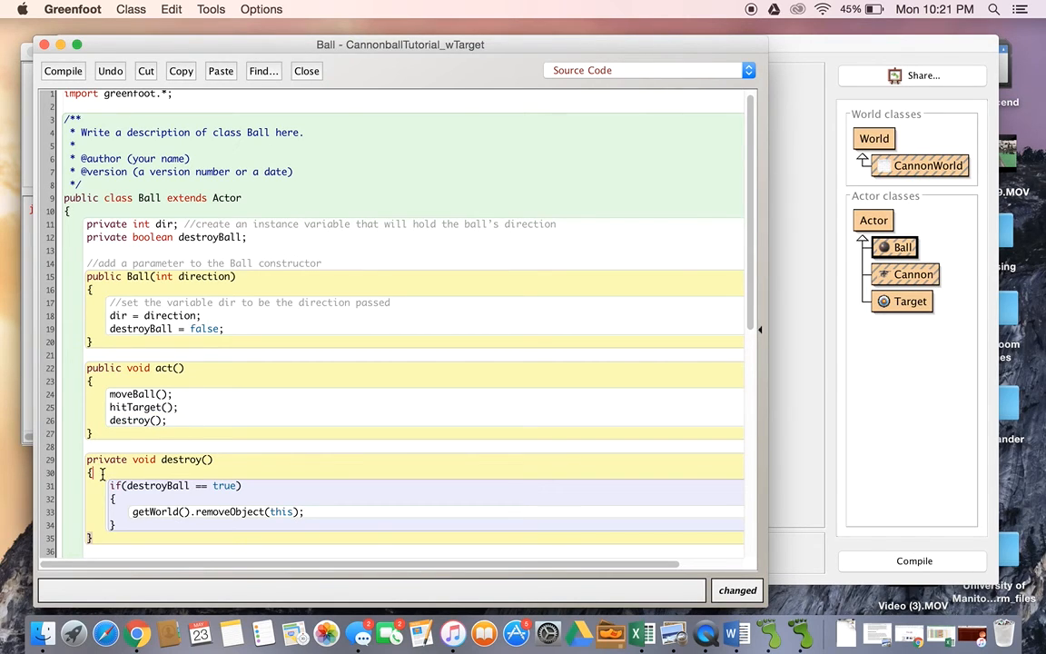
click(62, 71)
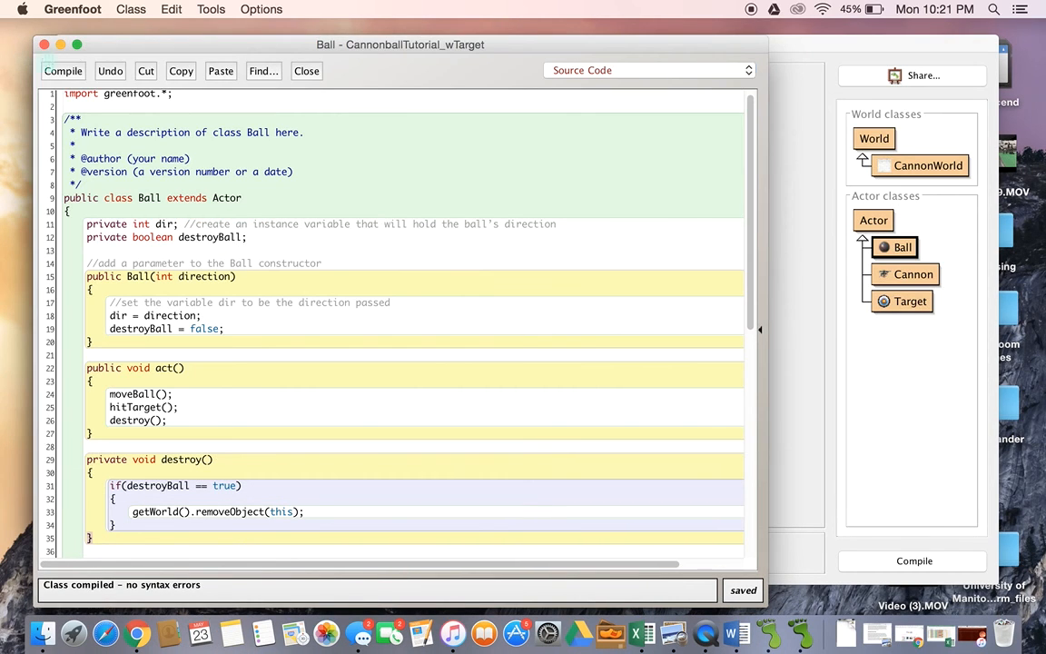
click(305, 71)
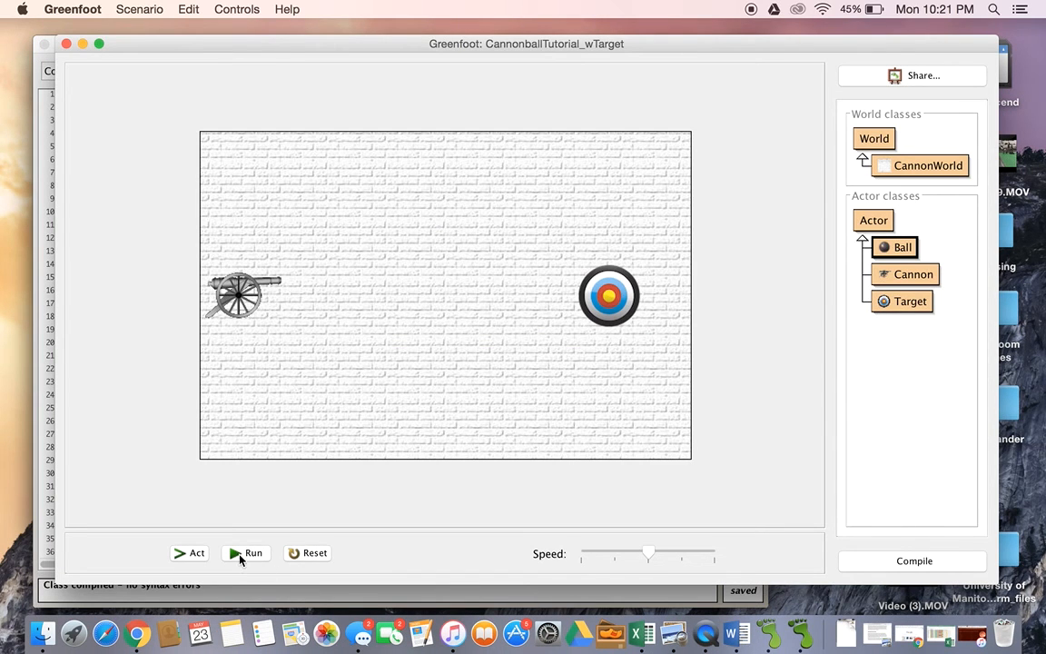
- Run the Cannonball scenario, steer the cannon and fire a cannonball toward the target
click(245, 552)
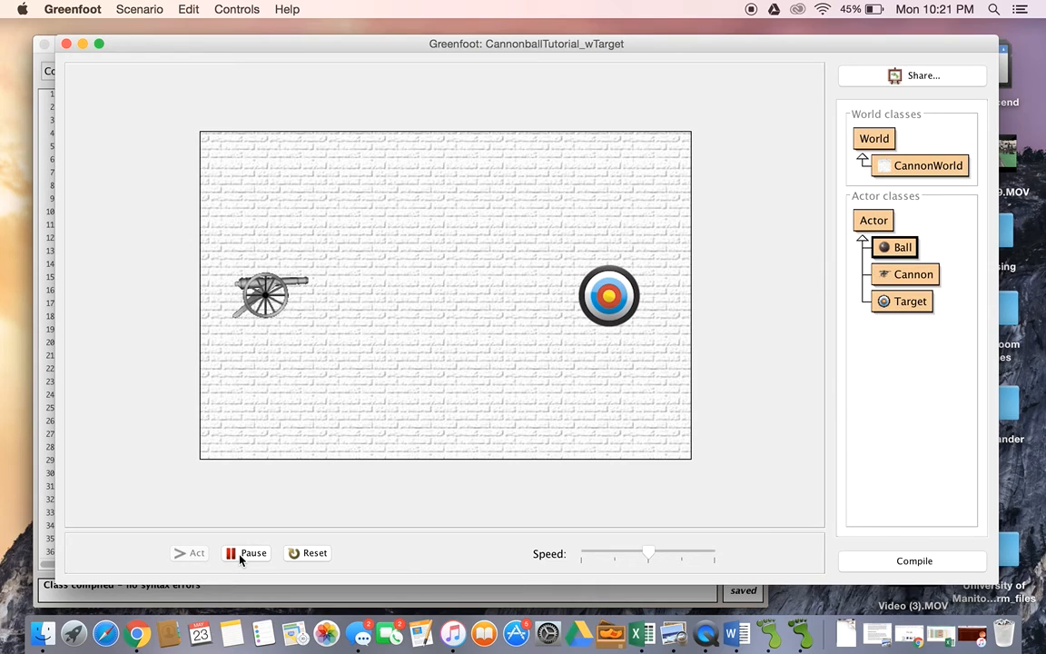
click(189, 552)
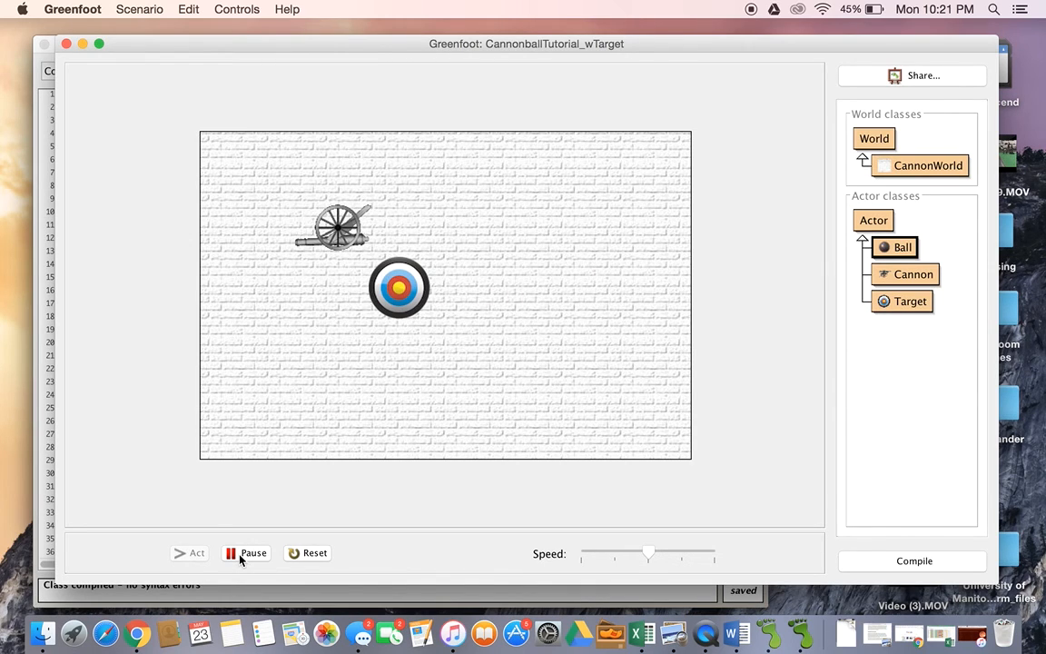
click(189, 552)
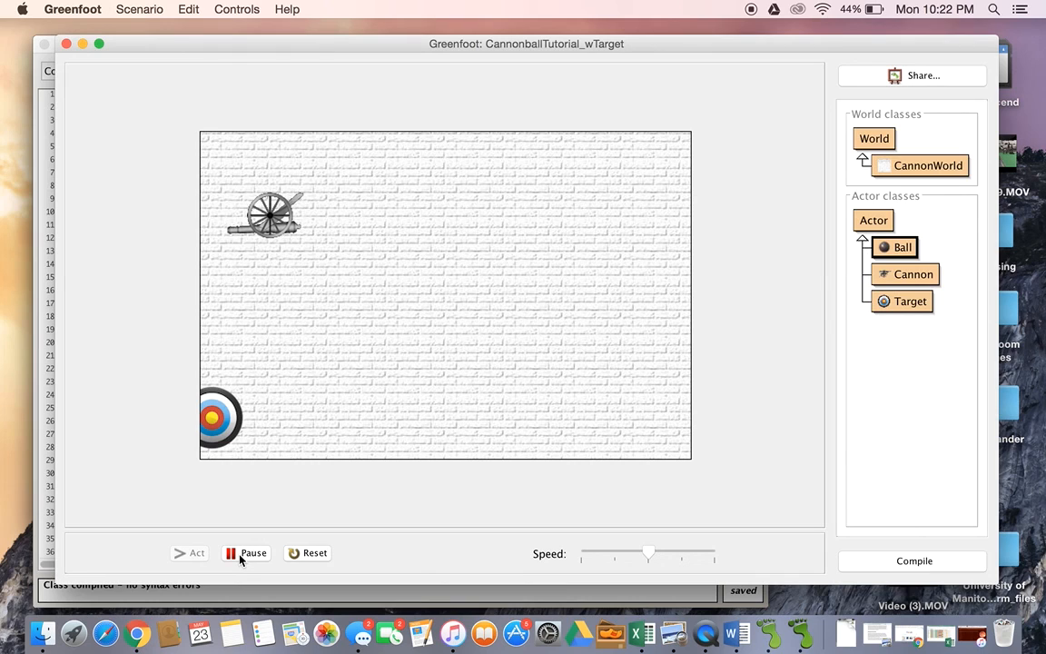
click(189, 551)
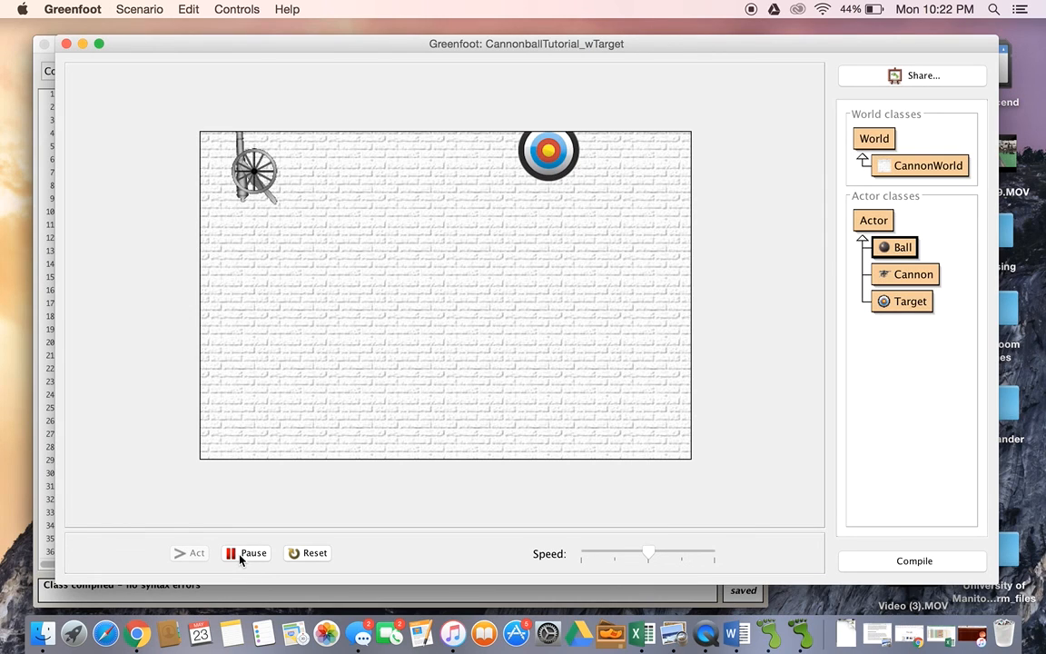
click(189, 552)
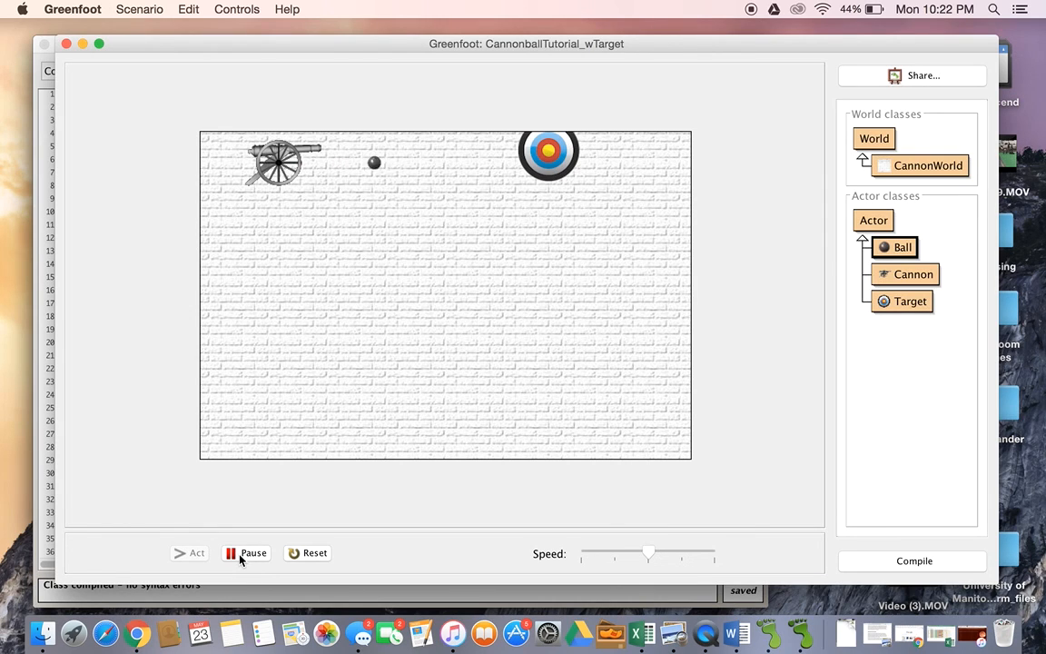